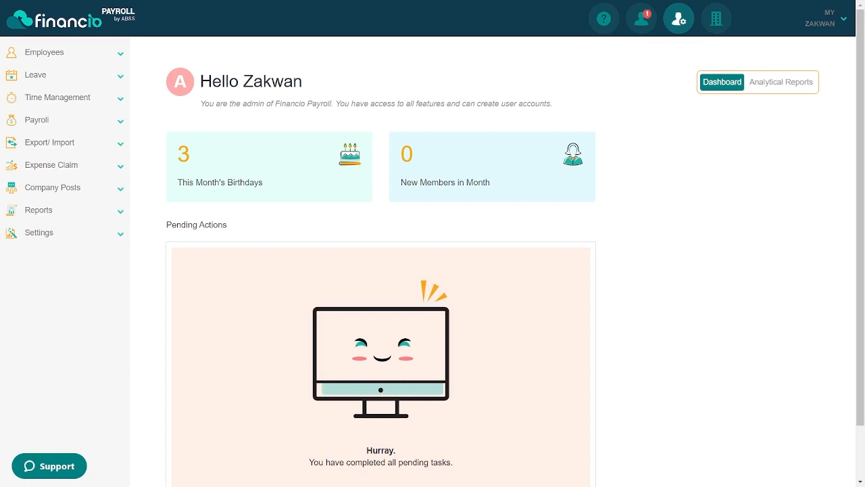
pyautogui.moveTo(567, 291)
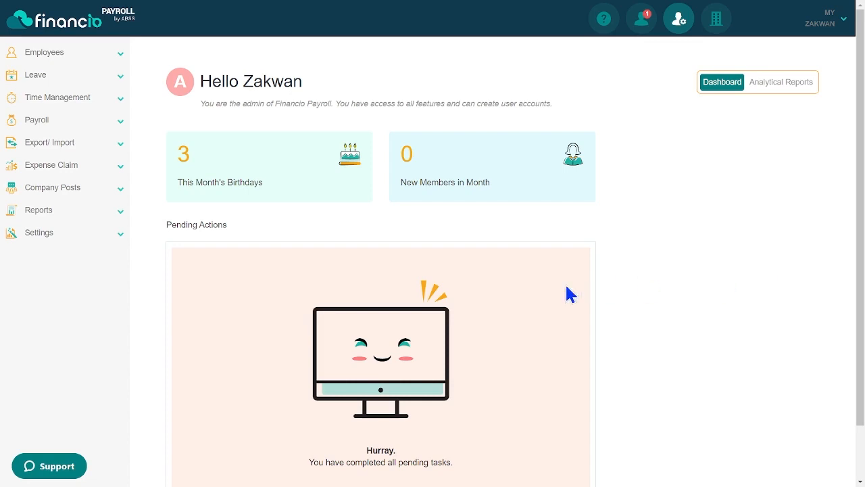
# Expand the Settings submenu in the left sidebar of the admin dashboard
pyautogui.click(37, 233)
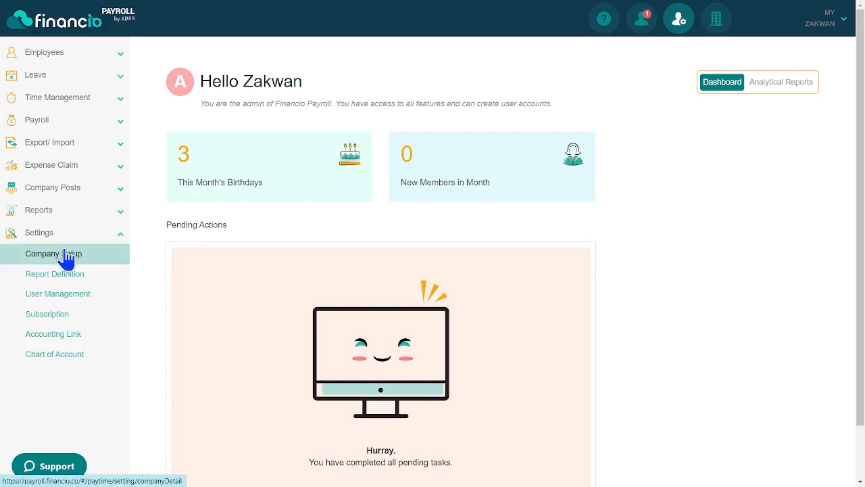
# Open Company Setup on its Basic tab with the general information
pyautogui.click(52, 254)
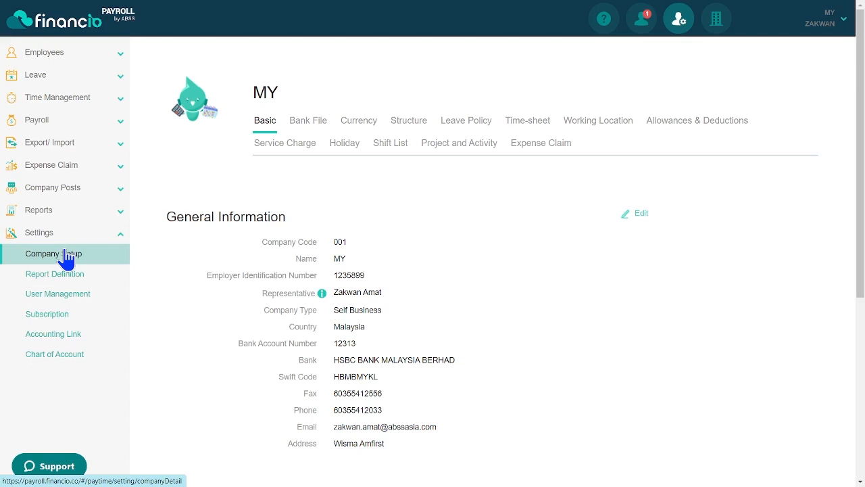
pyautogui.moveTo(641, 223)
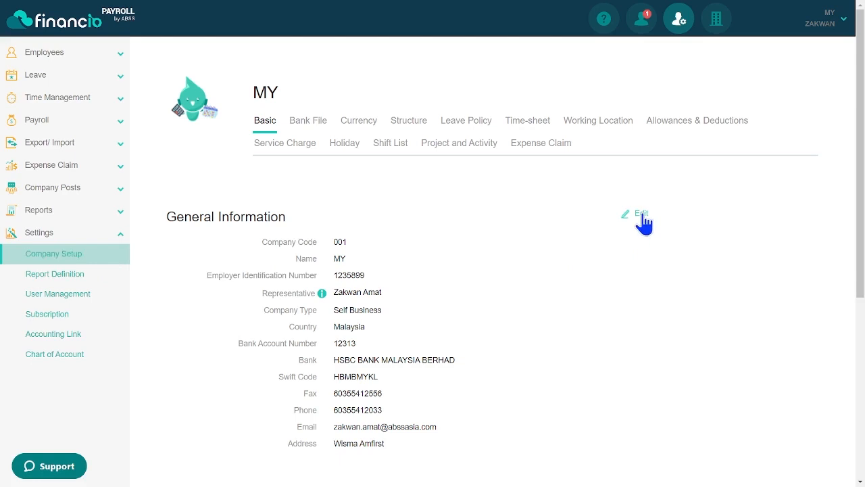
# Edit General Information keeping the representative, set the bank to MALAYAN BANKING BERHAD (MAYBANK), and save
pyautogui.click(640, 213)
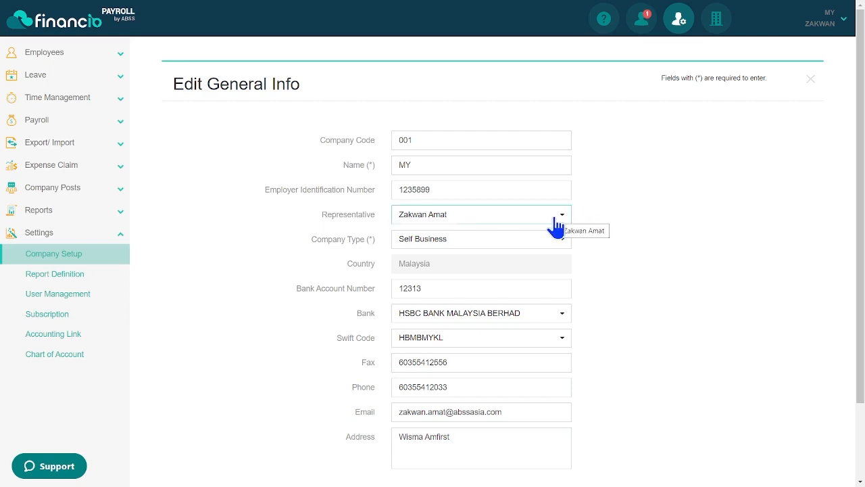
pyautogui.click(560, 214)
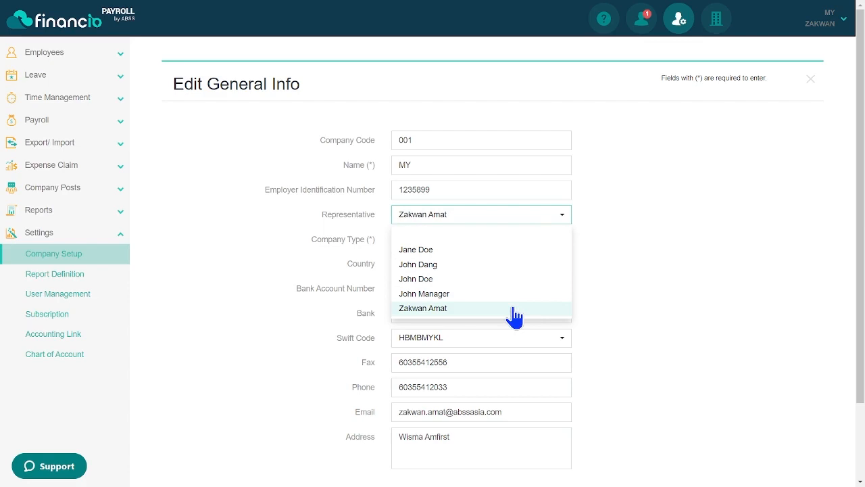
pyautogui.click(421, 308)
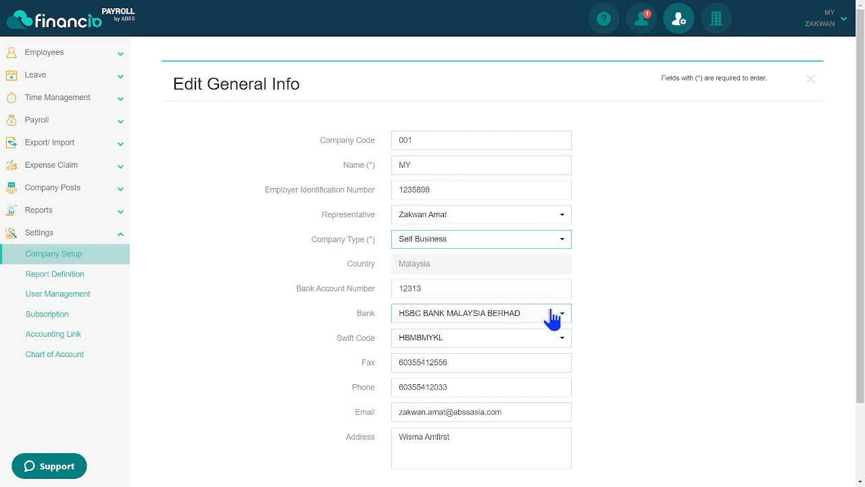
pyautogui.moveTo(702, 240)
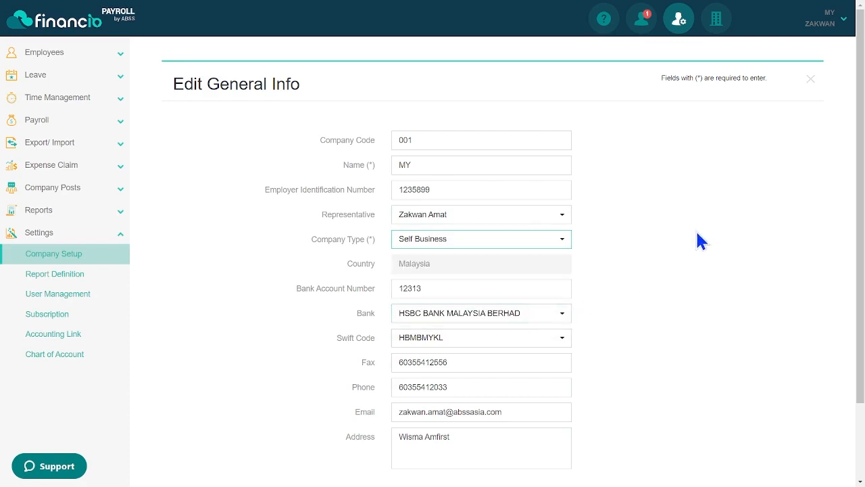
pyautogui.moveTo(589, 318)
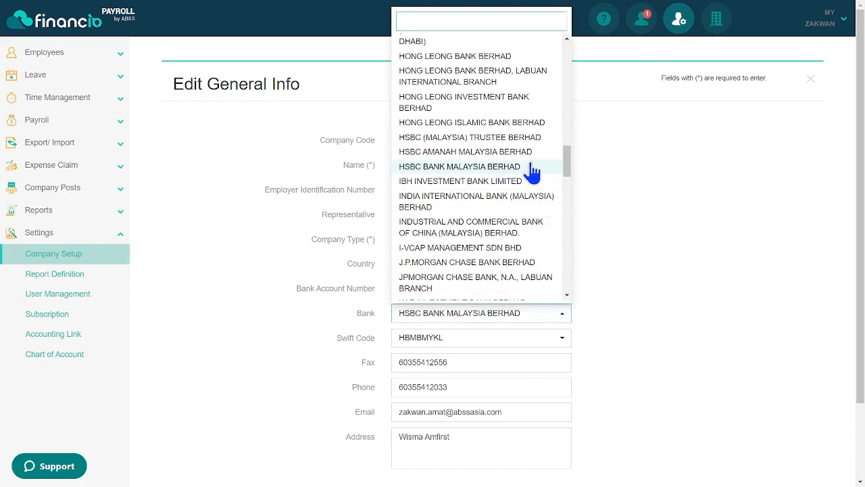
pyautogui.scroll(-3)
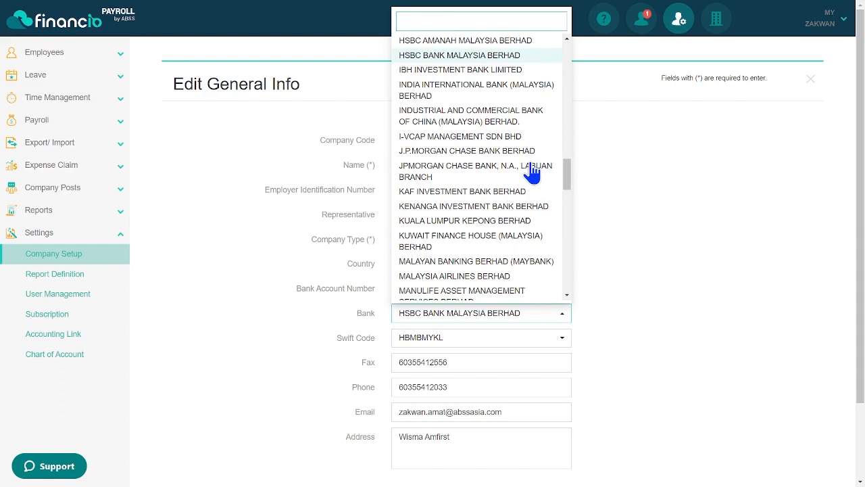
pyautogui.scroll(-3)
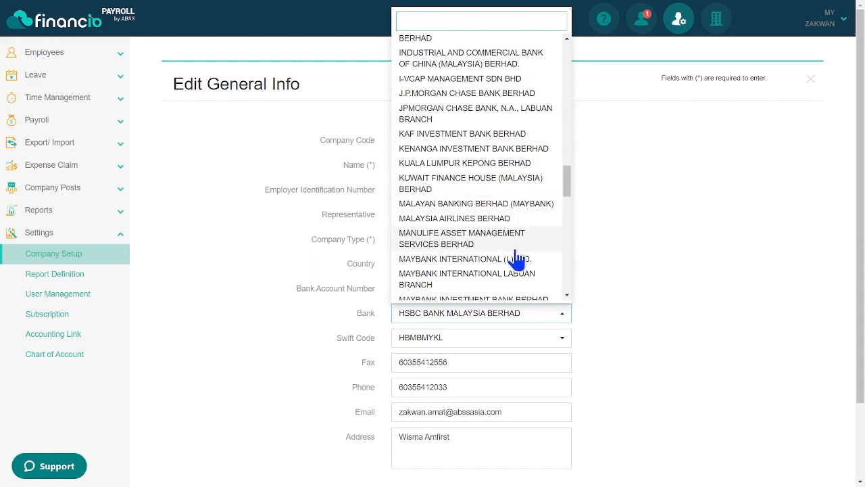
pyautogui.click(476, 203)
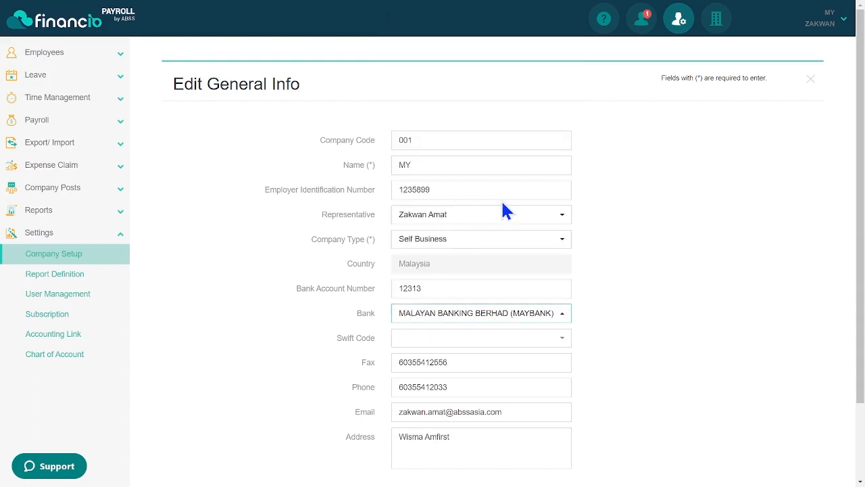
pyautogui.scroll(-3)
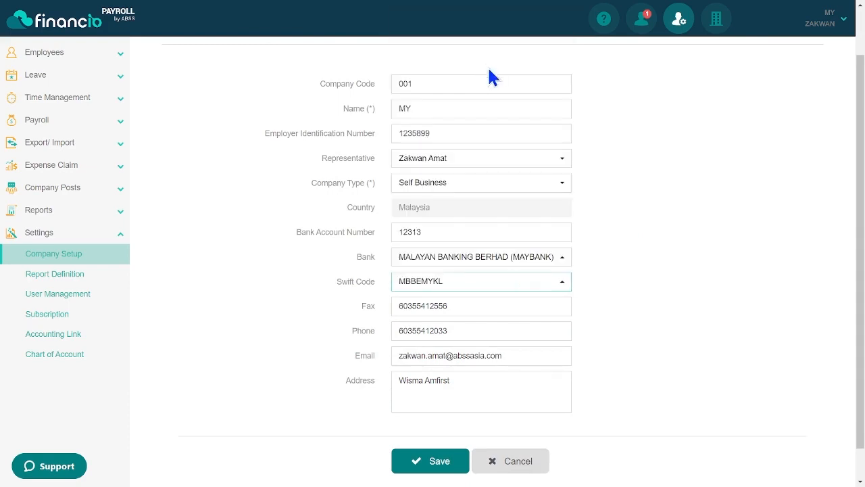
pyautogui.moveTo(695, 211)
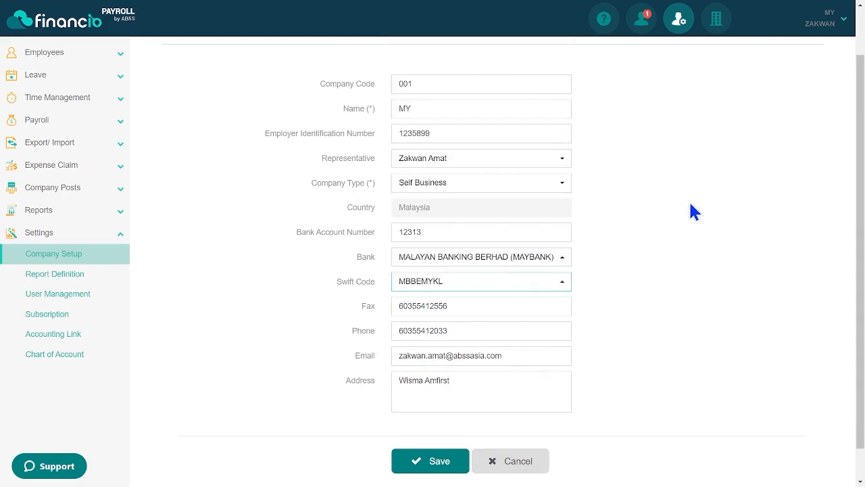
pyautogui.moveTo(425, 451)
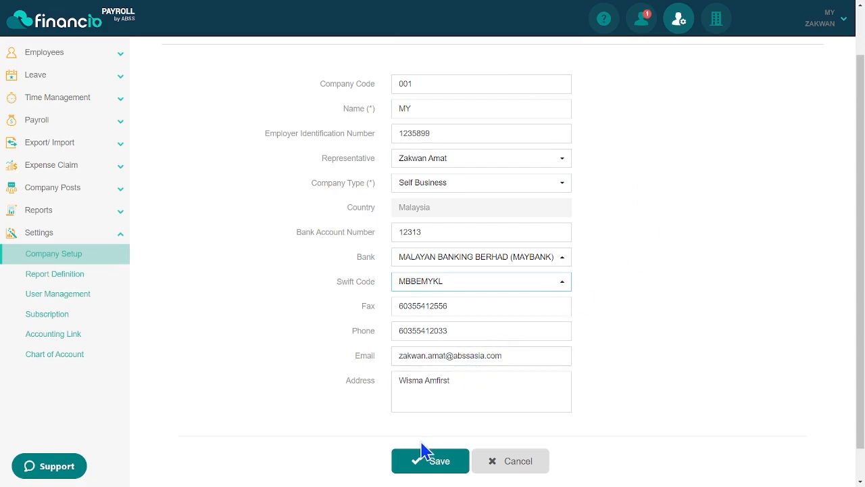
pyautogui.click(430, 460)
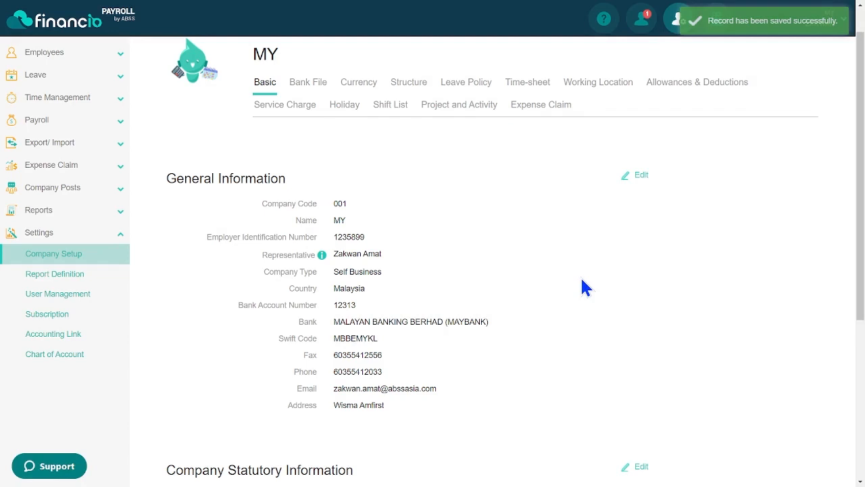
pyautogui.scroll(-3)
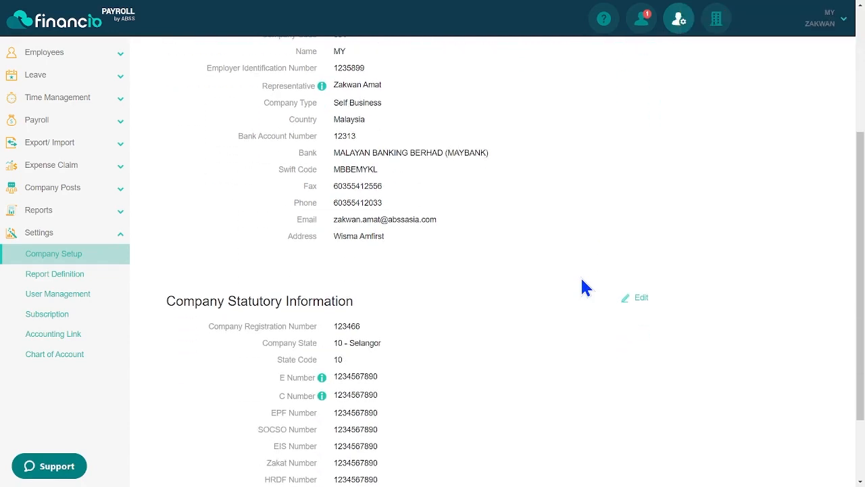
pyautogui.scroll(-3)
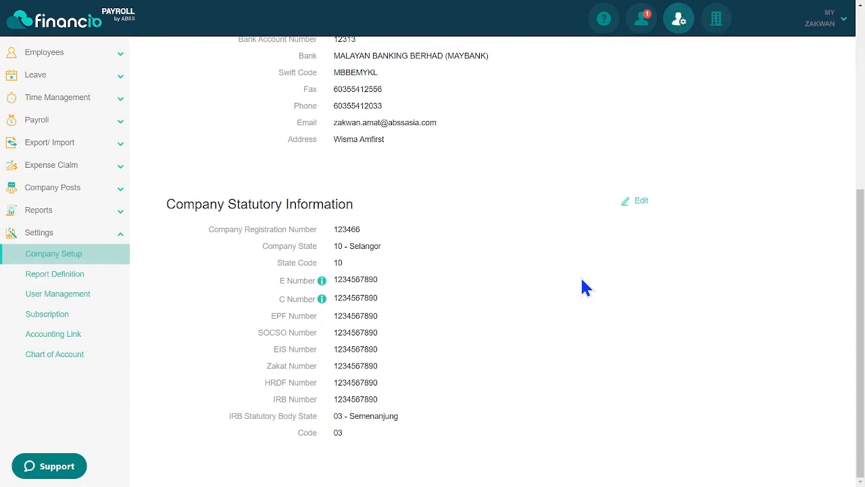
pyautogui.moveTo(640, 209)
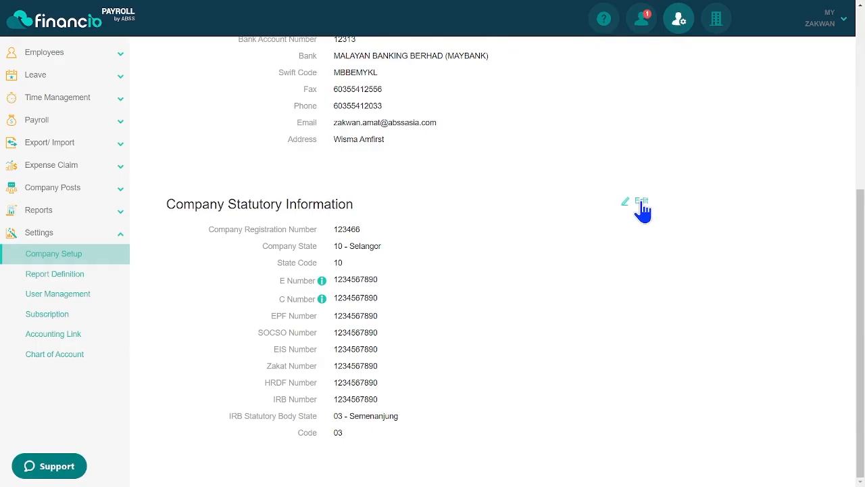
pyautogui.click(641, 203)
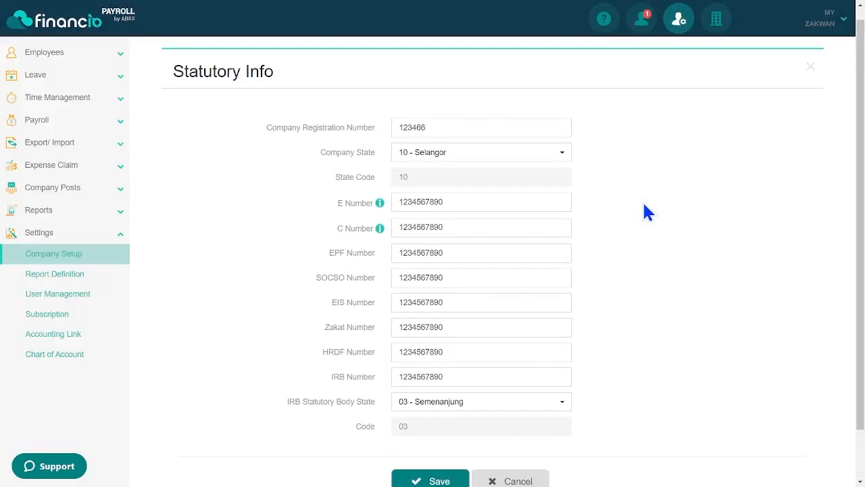
pyautogui.moveTo(552, 184)
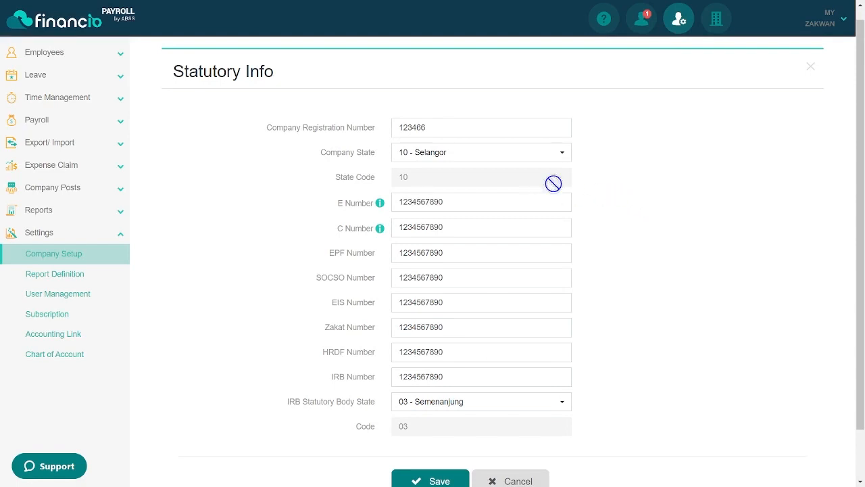
pyautogui.moveTo(379, 203)
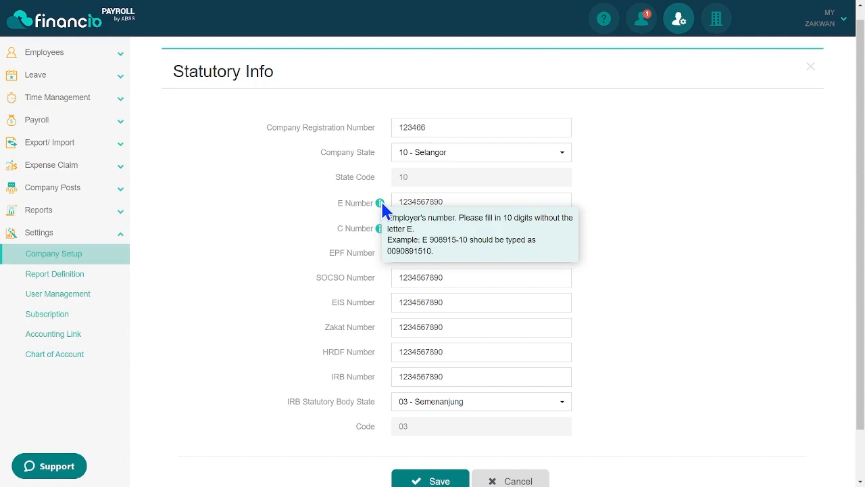
pyautogui.moveTo(646, 196)
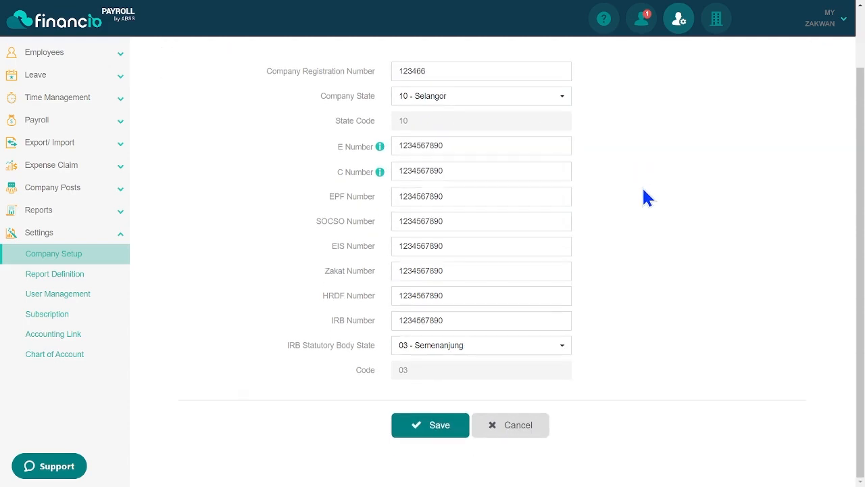
pyautogui.click(430, 424)
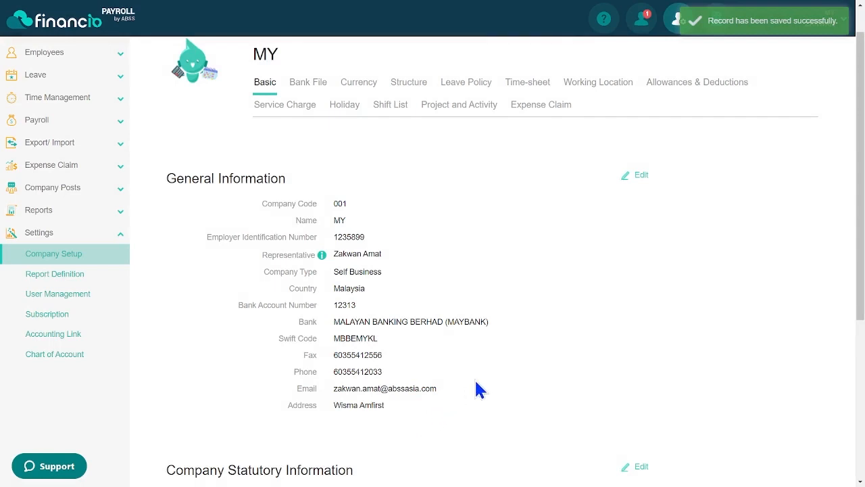
pyautogui.moveTo(592, 332)
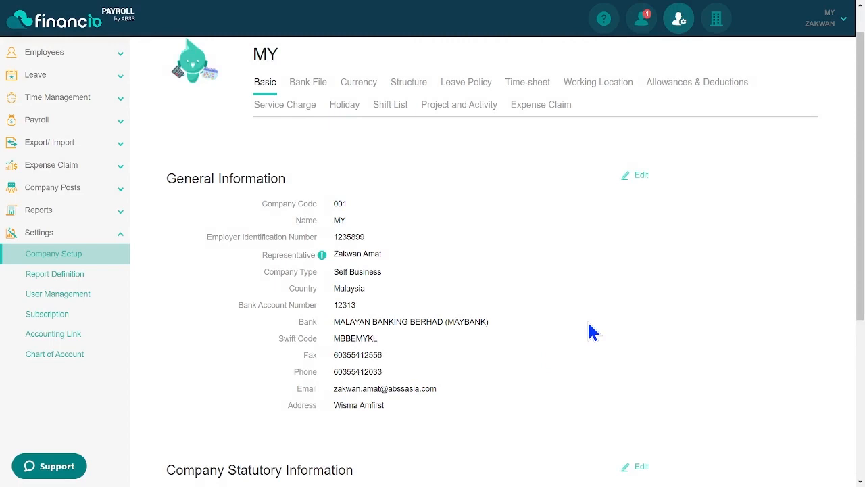
# On the Bank File tab, save the Maybank transfer details with account 111, corporate ID 11 and MYR currency
pyautogui.click(308, 82)
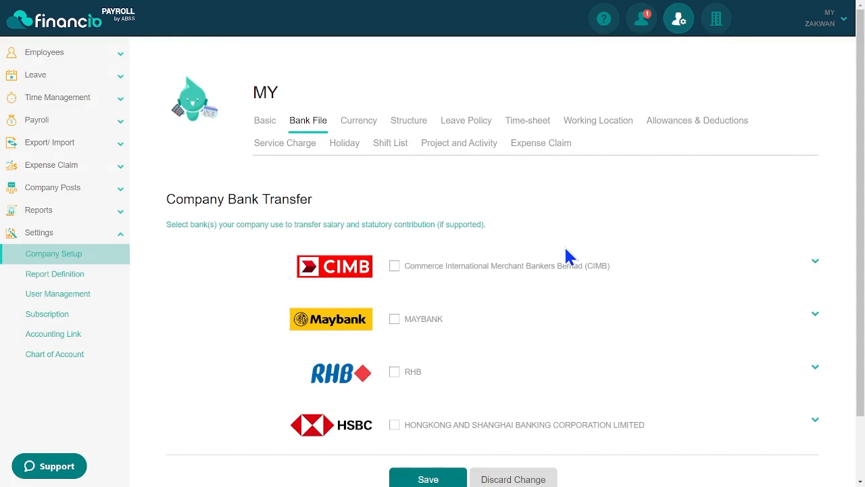
pyautogui.moveTo(555, 242)
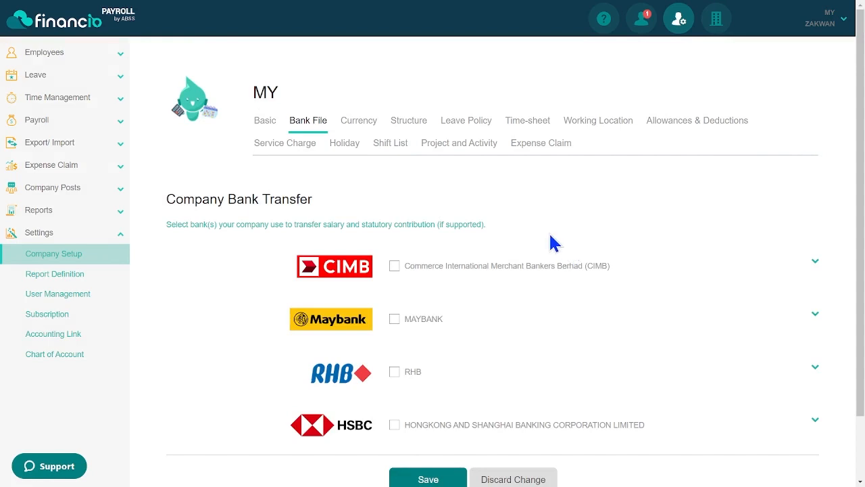
pyautogui.moveTo(495, 265)
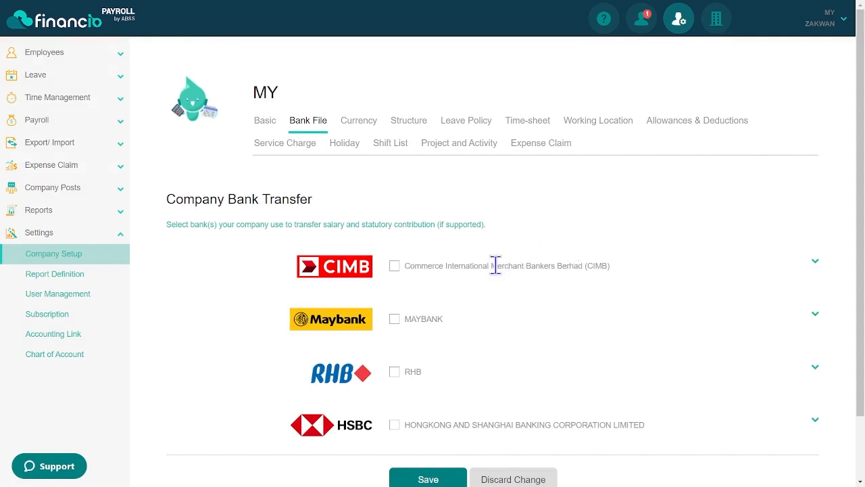
pyautogui.moveTo(395, 325)
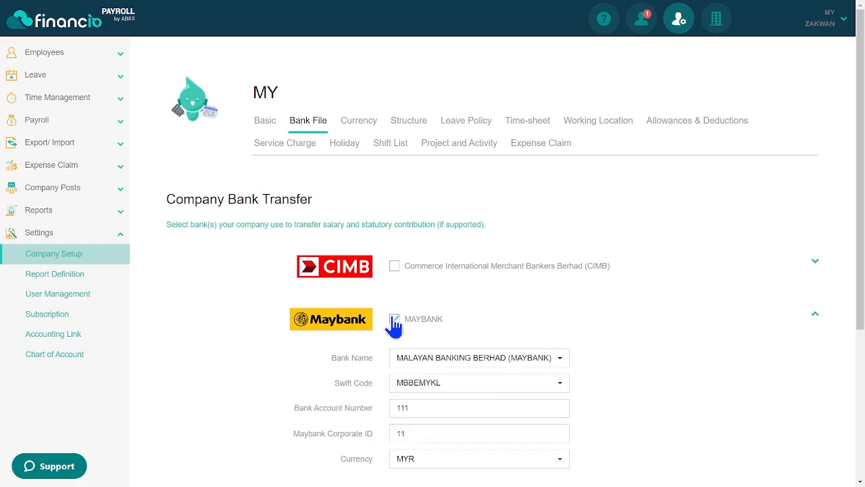
pyautogui.scroll(-3)
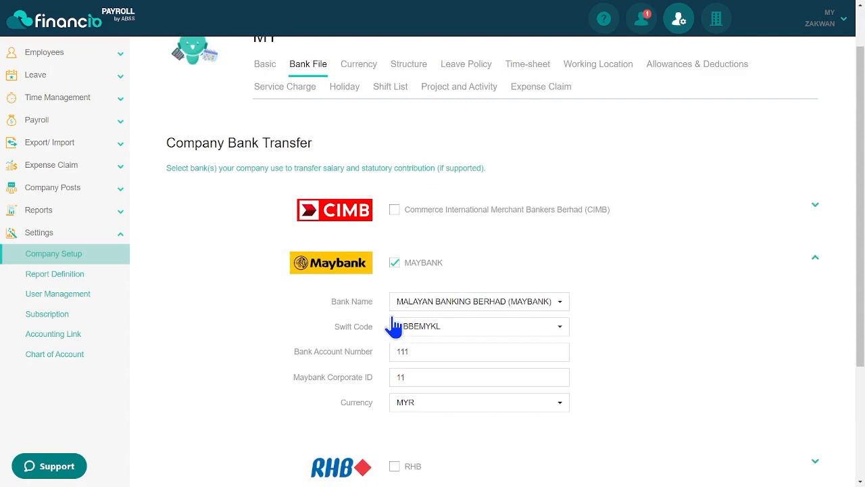
pyautogui.scroll(-3)
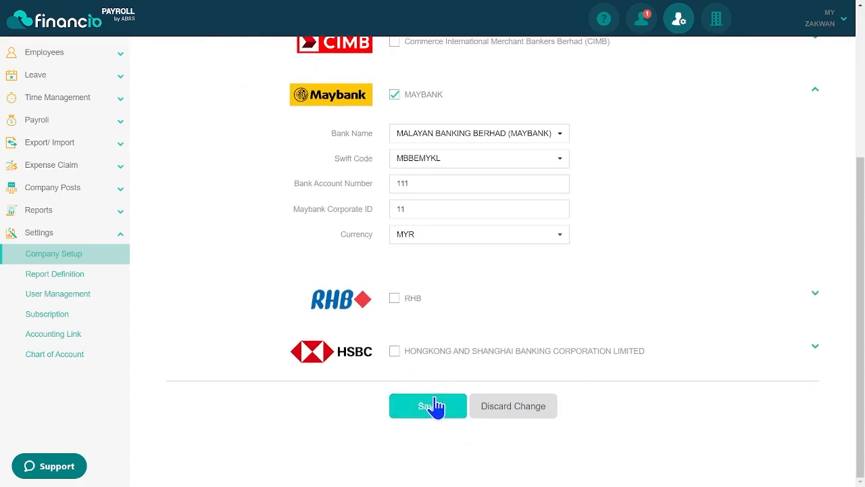
pyautogui.click(427, 406)
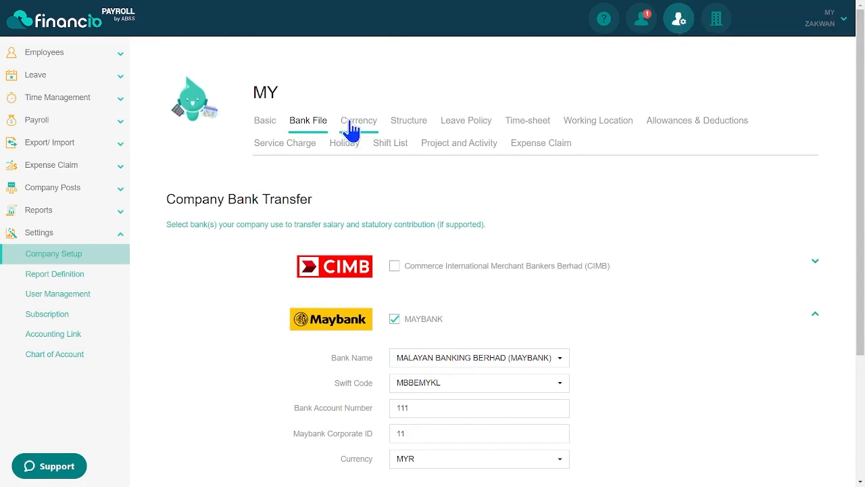
# Add USD / US Dollar as a foreign currency with 2 rounding decimals, then move to the Structure settings
pyautogui.click(359, 121)
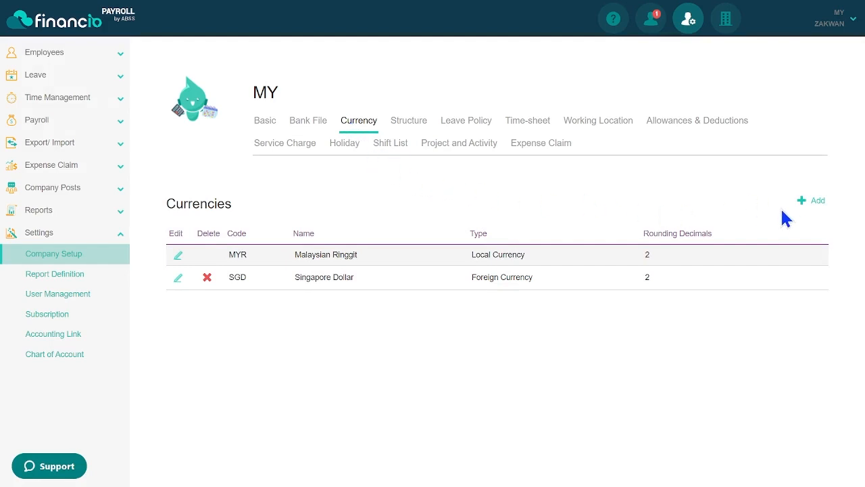
pyautogui.click(817, 200)
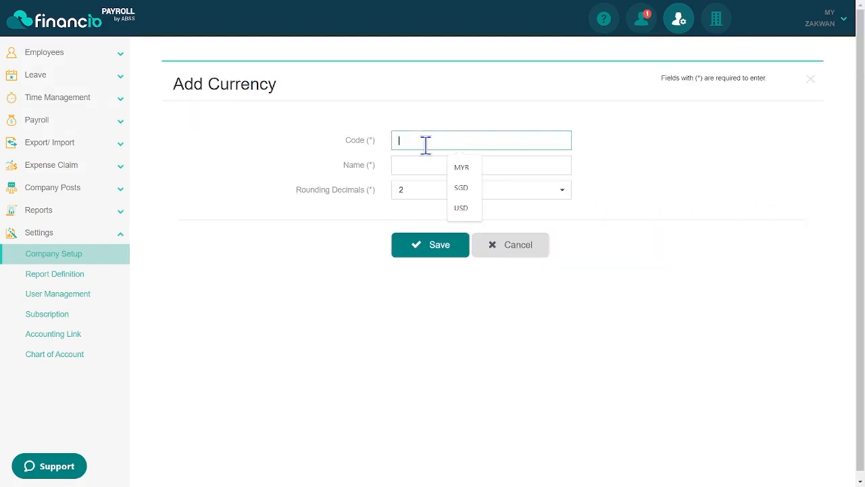
pyautogui.click(459, 208)
pyautogui.write('US Dol')
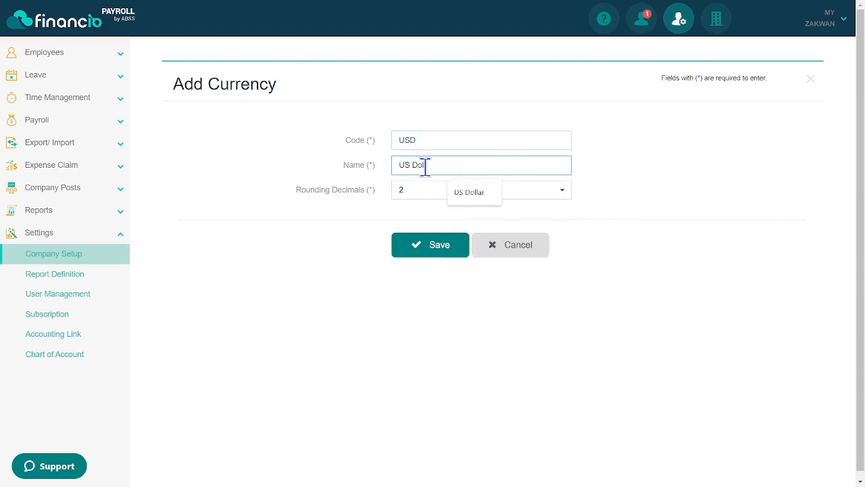
pyautogui.click(469, 192)
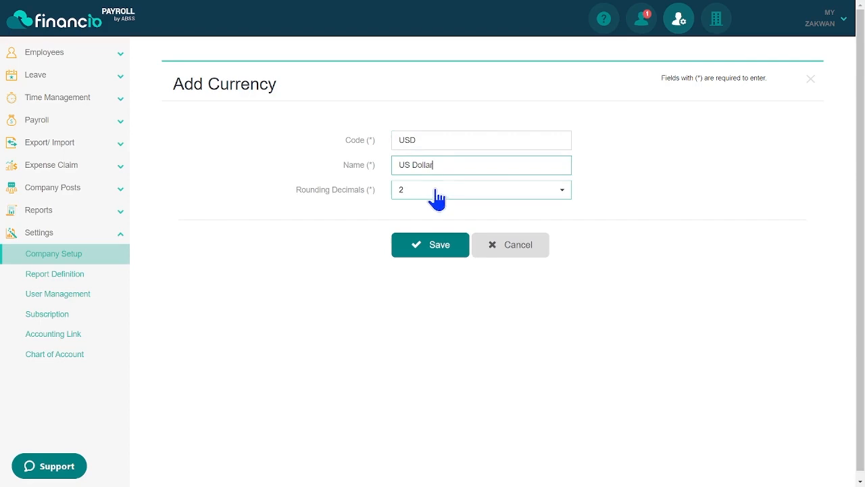
pyautogui.click(482, 190)
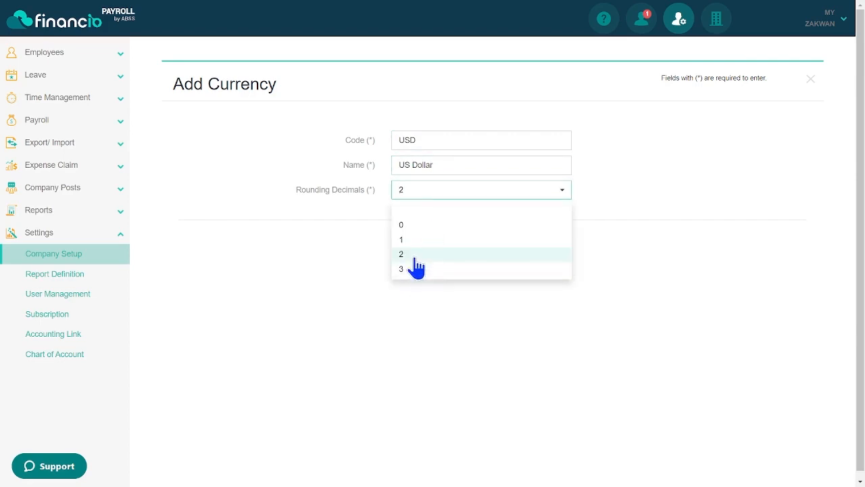
pyautogui.click(401, 254)
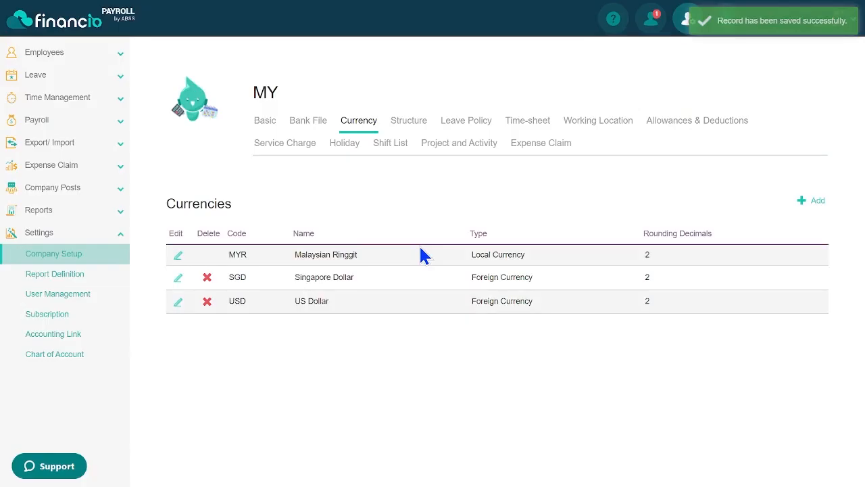
pyautogui.moveTo(438, 233)
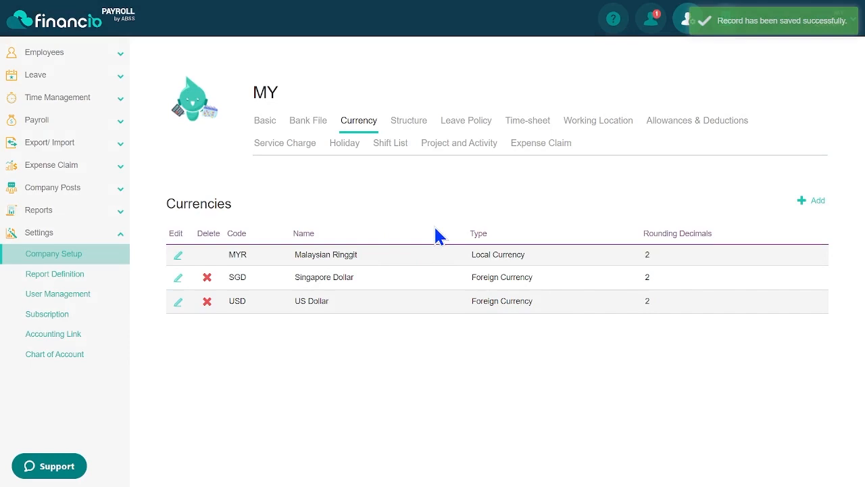
pyautogui.click(408, 121)
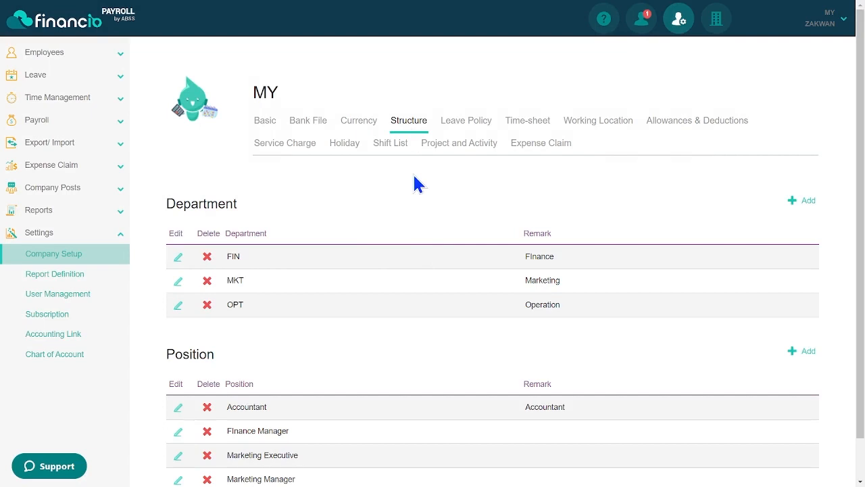
# Add department SLS with remark Sales and save it alongside FIN, MKT and OPT
pyautogui.click(807, 200)
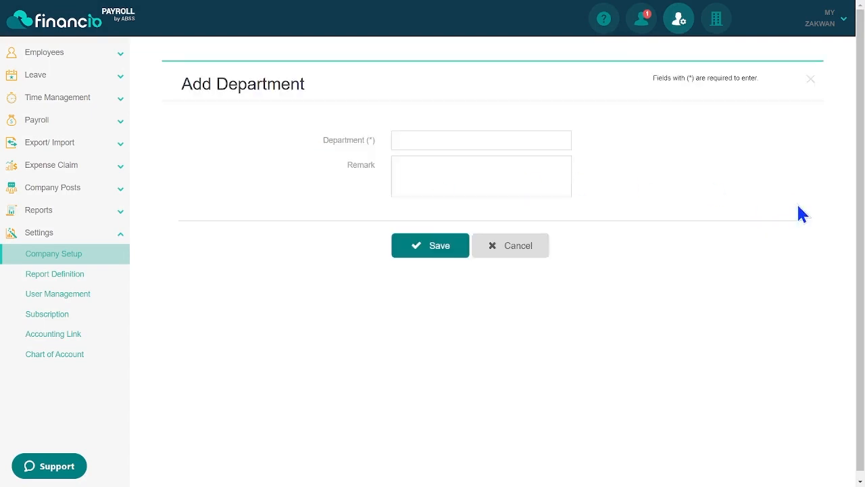
pyautogui.write('SLS')
pyautogui.write('Sa')
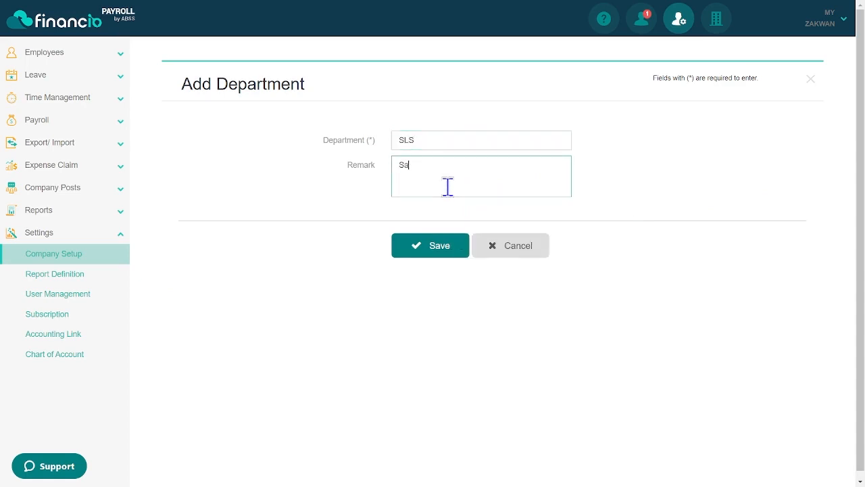
pyautogui.click(430, 244)
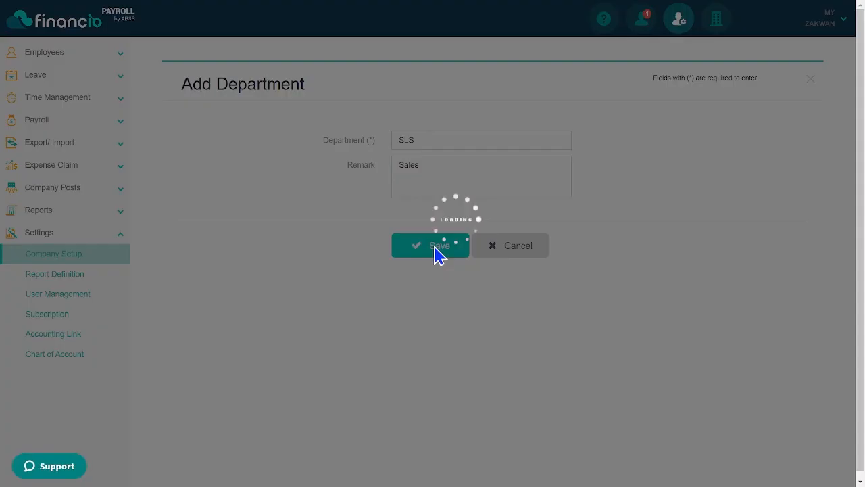
pyautogui.click(430, 245)
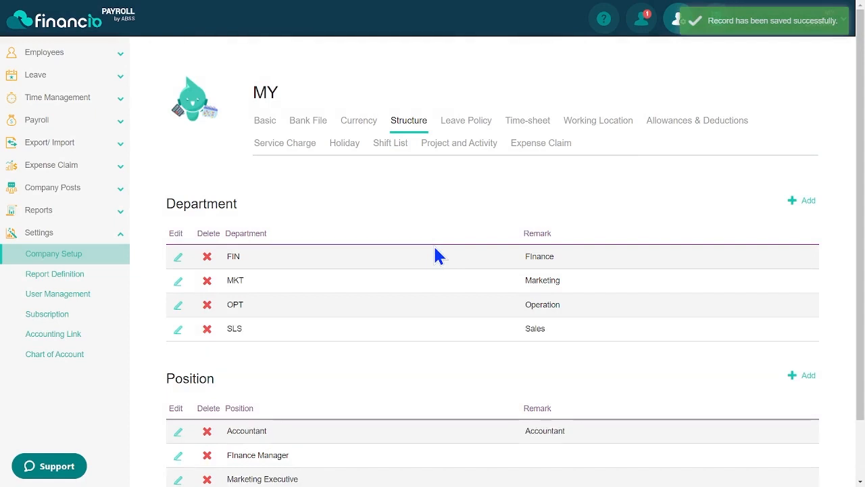
pyautogui.scroll(-3)
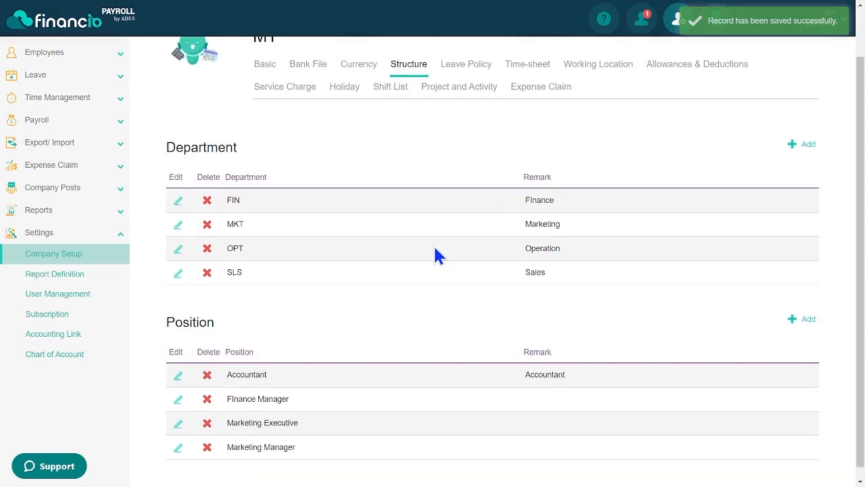
# Add the position Inbound Sales with remark Inbound Sales and save it
pyautogui.click(801, 319)
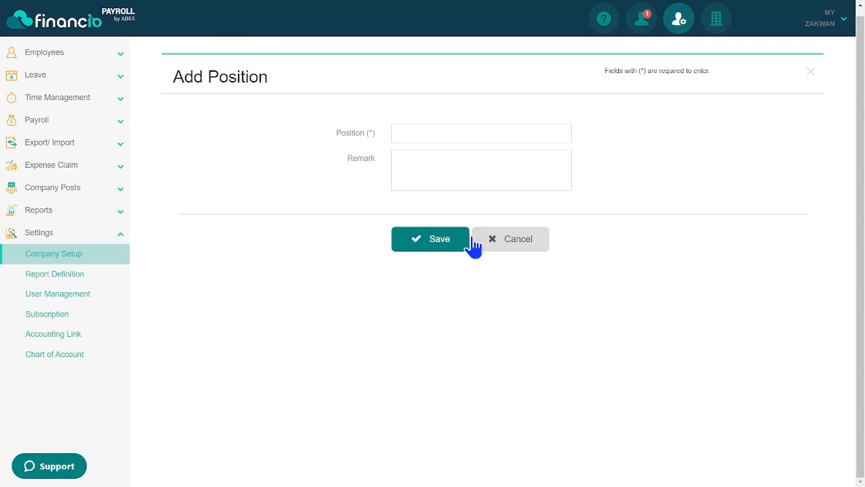
pyautogui.write('Inb')
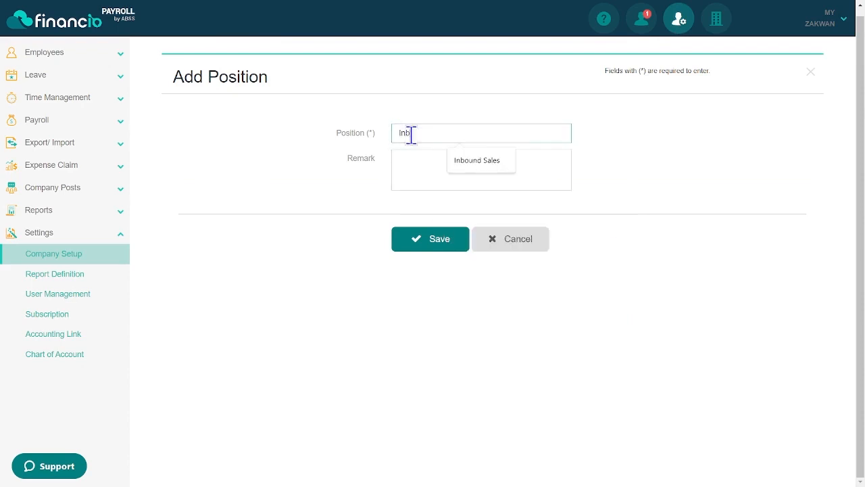
pyautogui.click(476, 160)
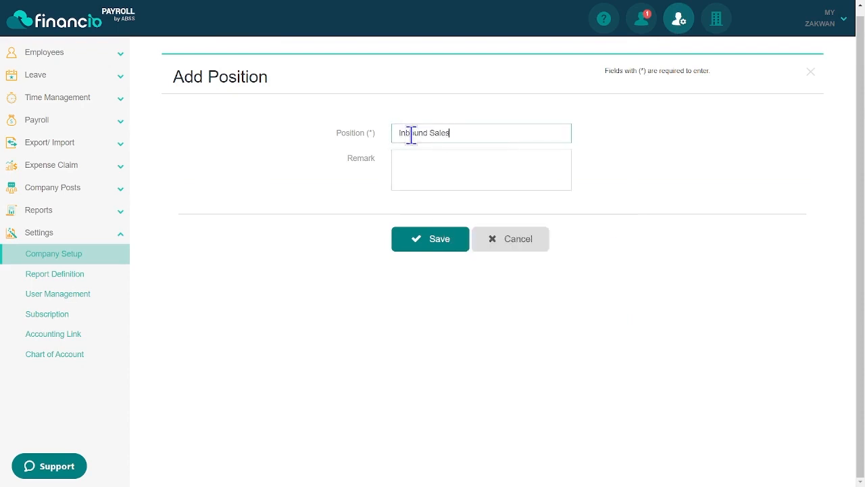
pyautogui.click(430, 238)
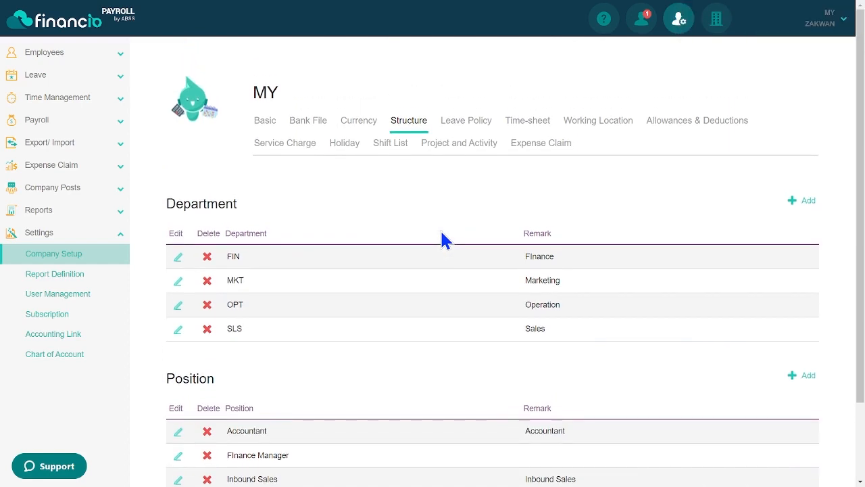
pyautogui.moveTo(465, 121)
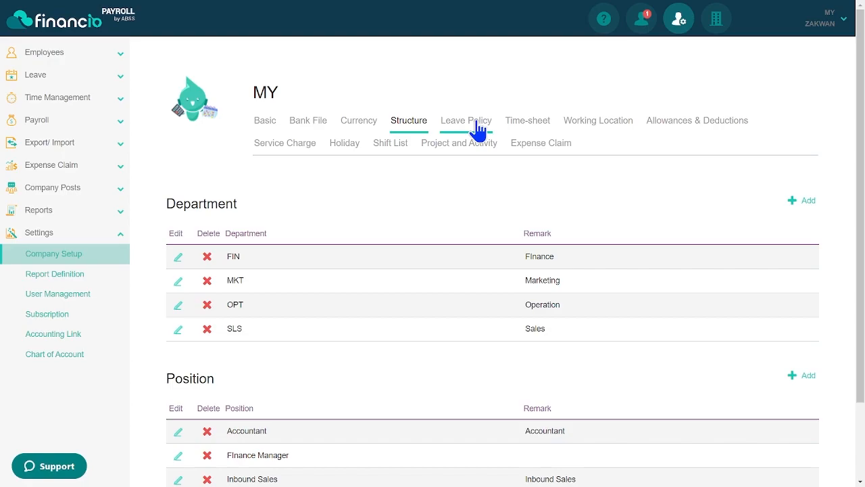
# Edit the annual leave policy to run from service start date to End of the Year with 0 months eligibility and full bonus days, and save
pyautogui.click(465, 120)
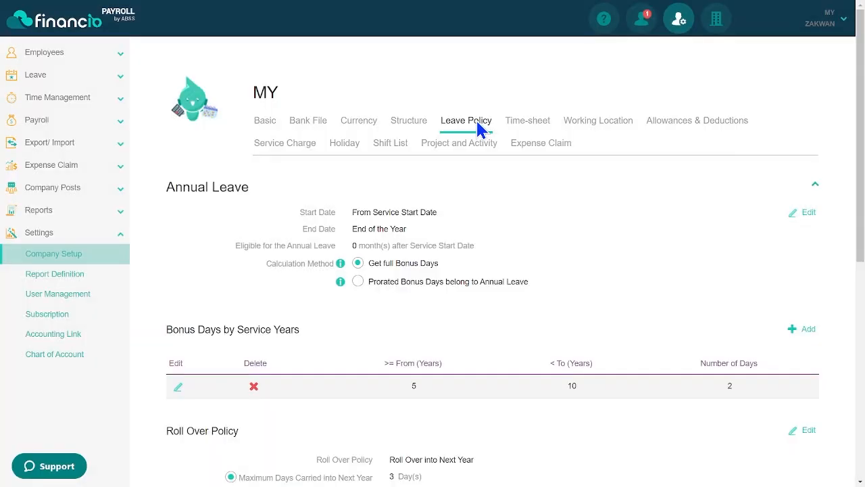
pyautogui.moveTo(468, 170)
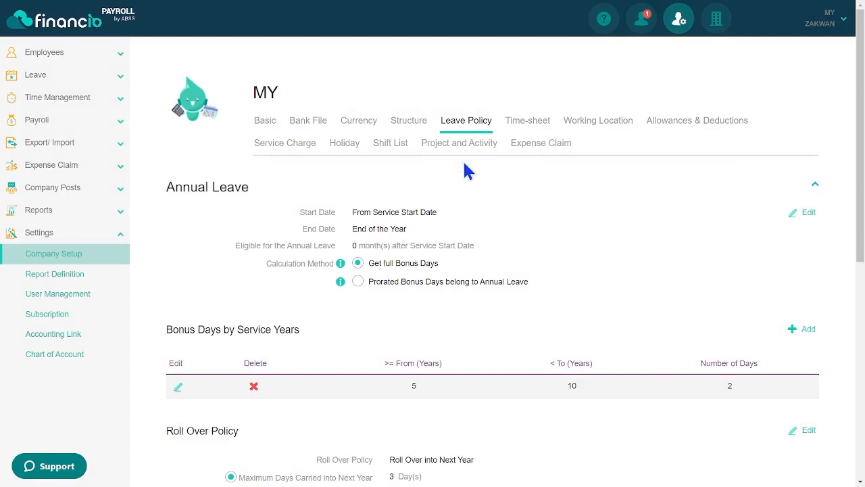
pyautogui.moveTo(800, 223)
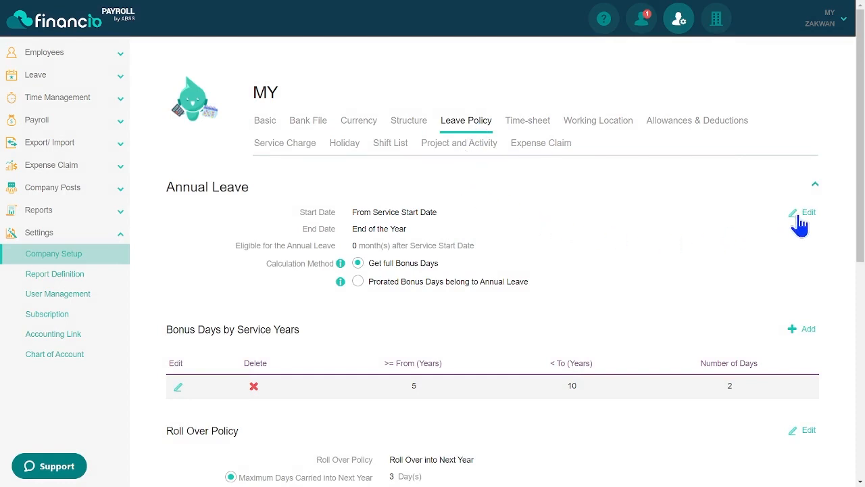
pyautogui.click(809, 211)
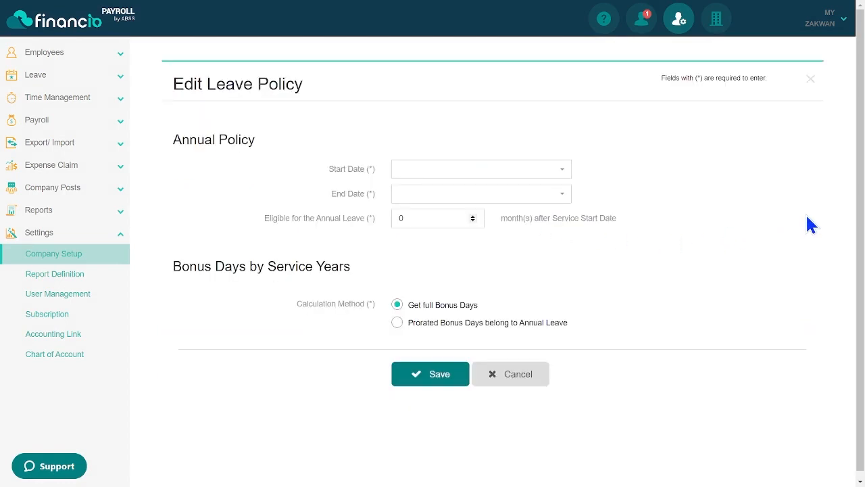
pyautogui.click(481, 169)
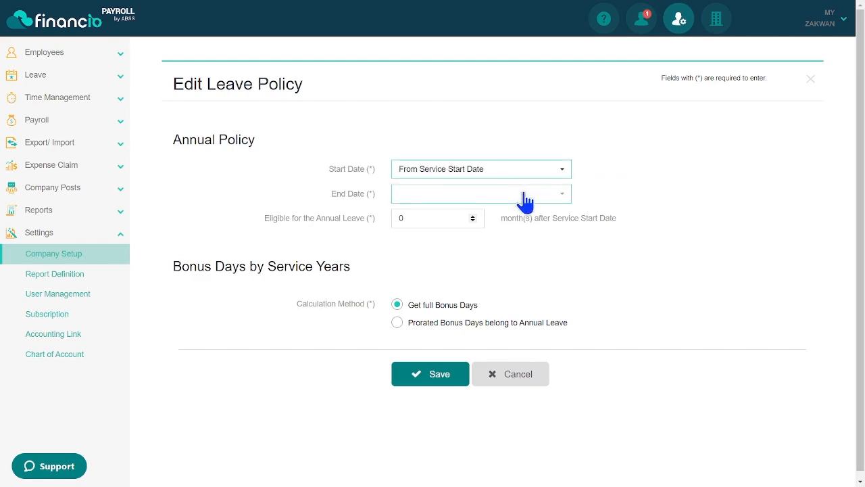
pyautogui.click(481, 193)
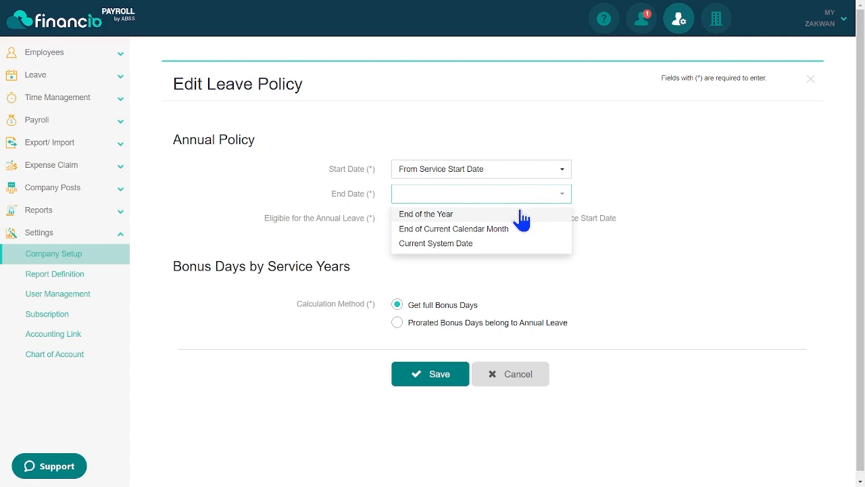
pyautogui.moveTo(517, 248)
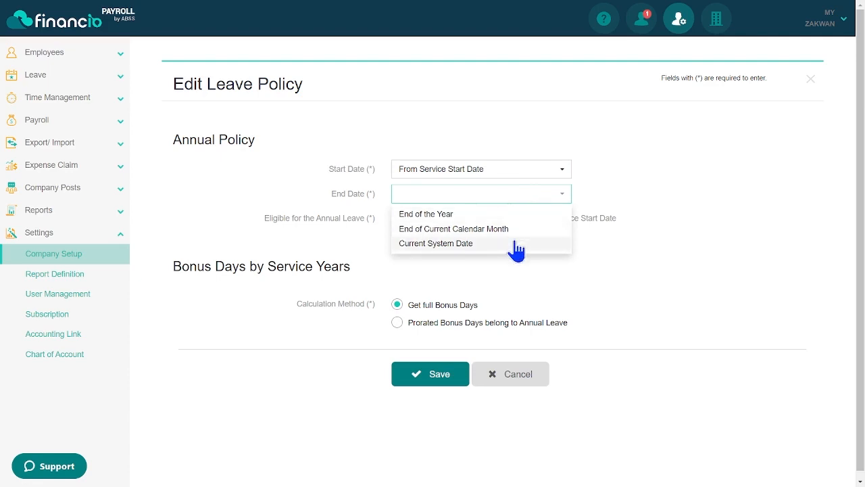
pyautogui.click(425, 213)
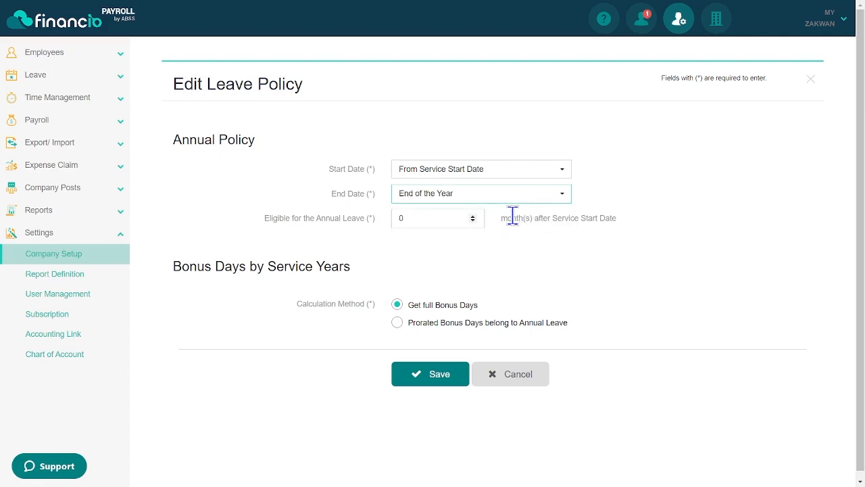
pyautogui.click(433, 218)
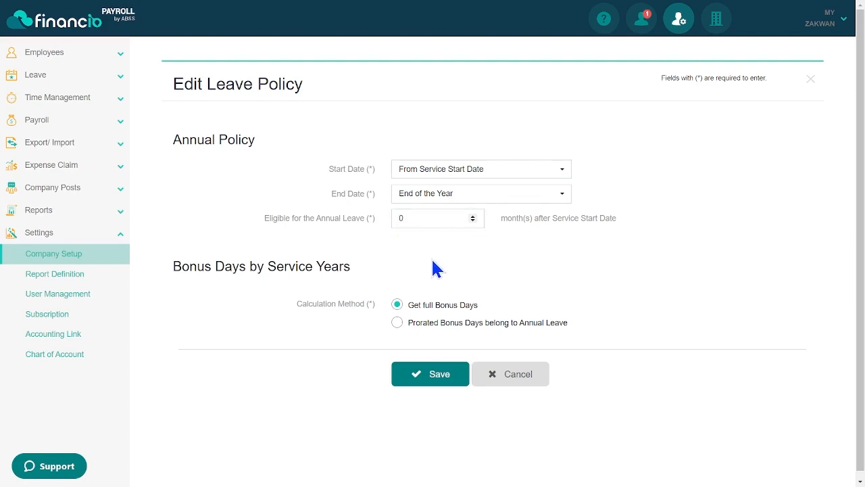
pyautogui.moveTo(406, 343)
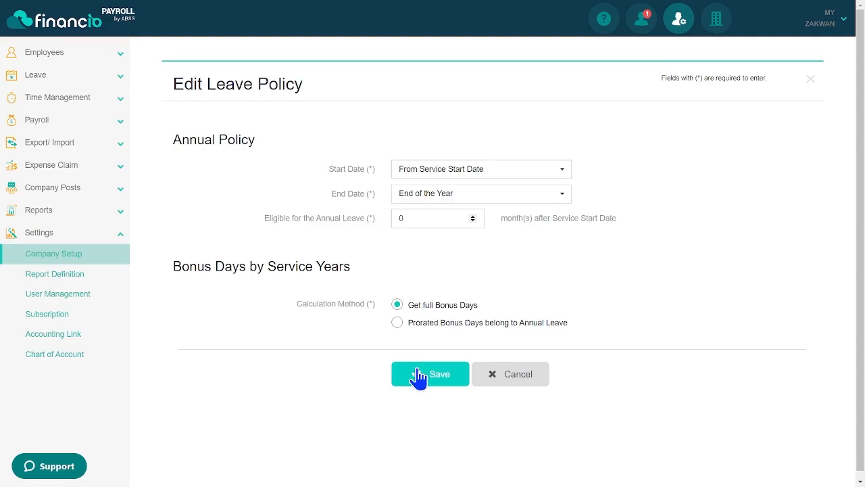
pyautogui.click(430, 373)
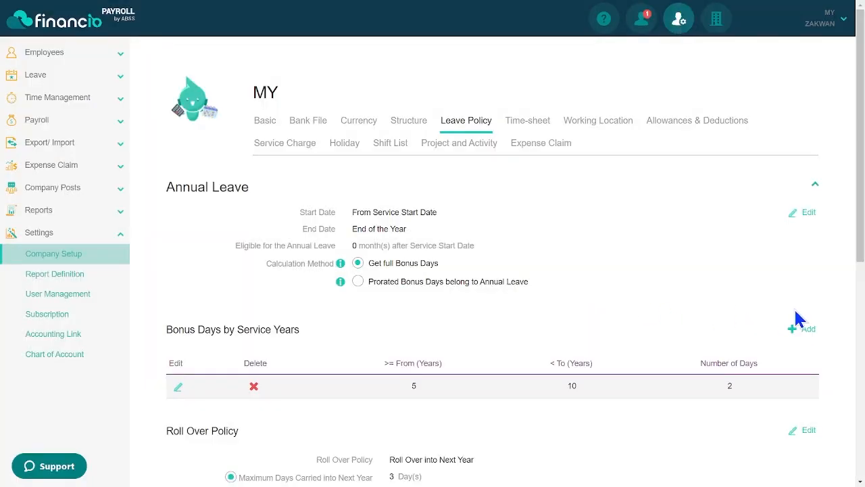
pyautogui.moveTo(177, 363)
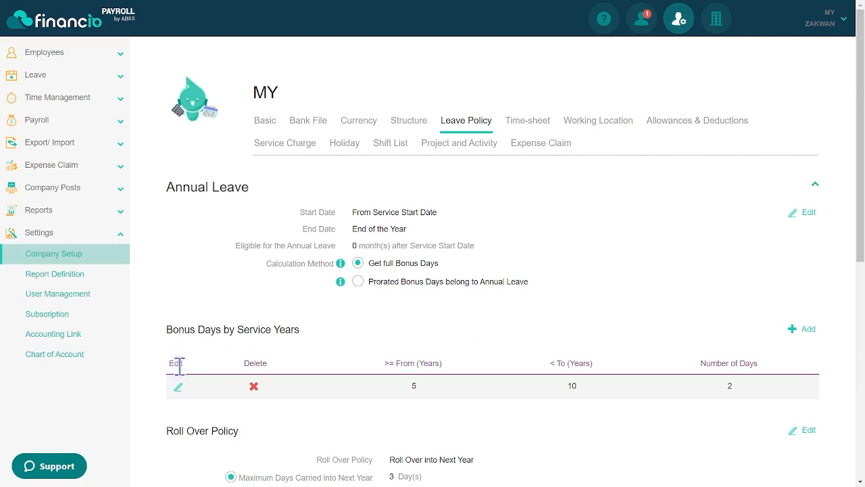
# Save the bonus-days tier of 2.0 days for 5 to under 10 service years
pyautogui.click(179, 386)
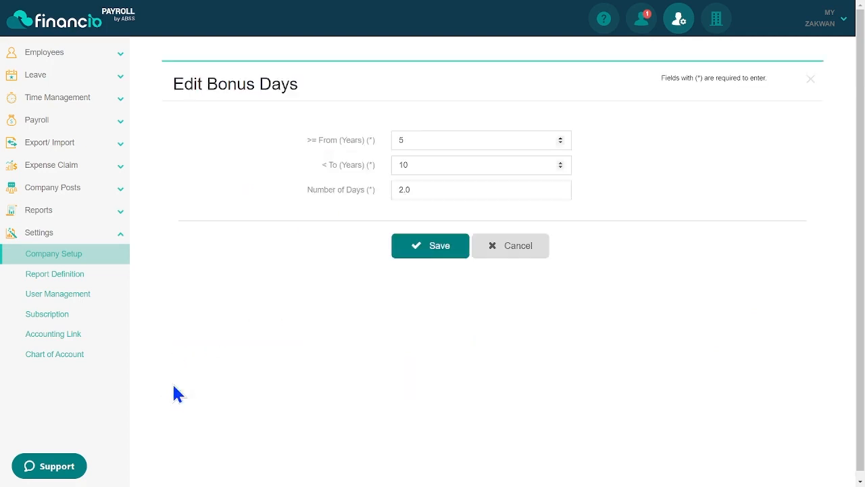
pyautogui.moveTo(346, 219)
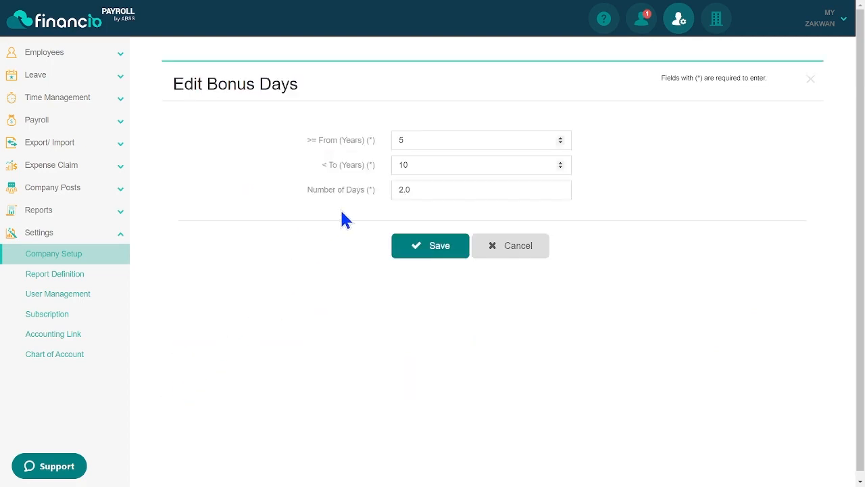
pyautogui.click(430, 246)
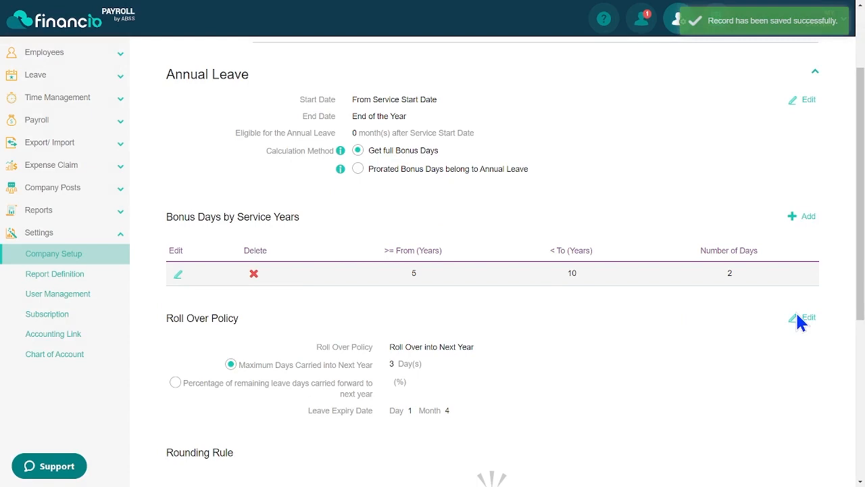
# Set the roll-over policy to Roll Over into Next Year with Maximum Days 3, expiring day 1 month 4, and save
pyautogui.click(809, 316)
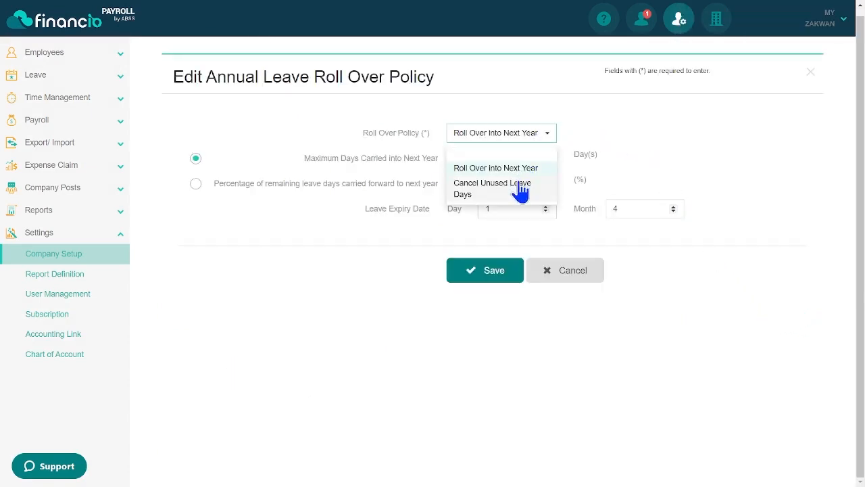
pyautogui.click(492, 188)
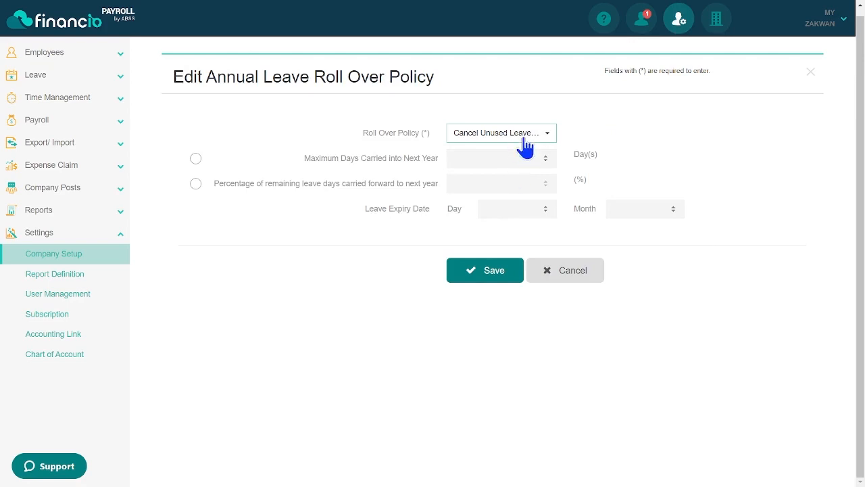
pyautogui.click(500, 133)
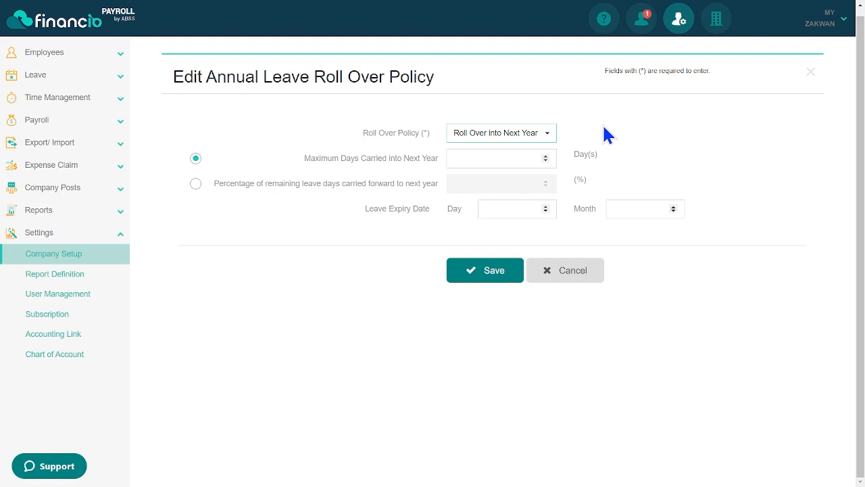
pyautogui.moveTo(198, 186)
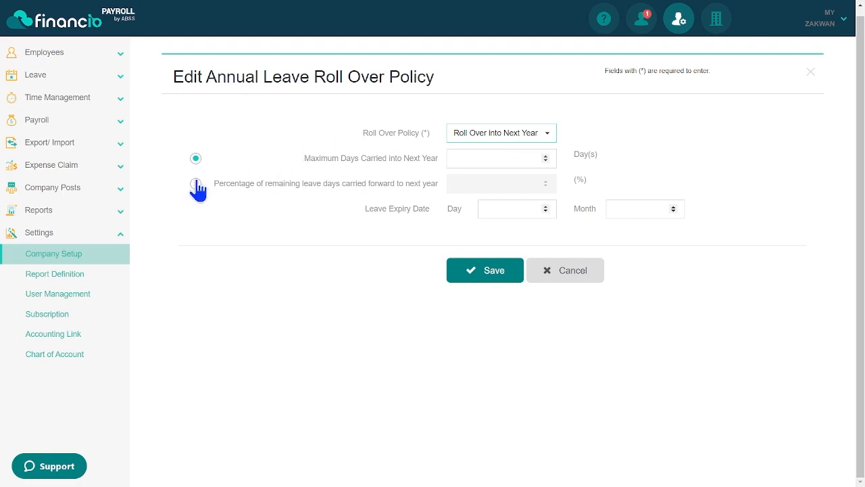
pyautogui.click(196, 184)
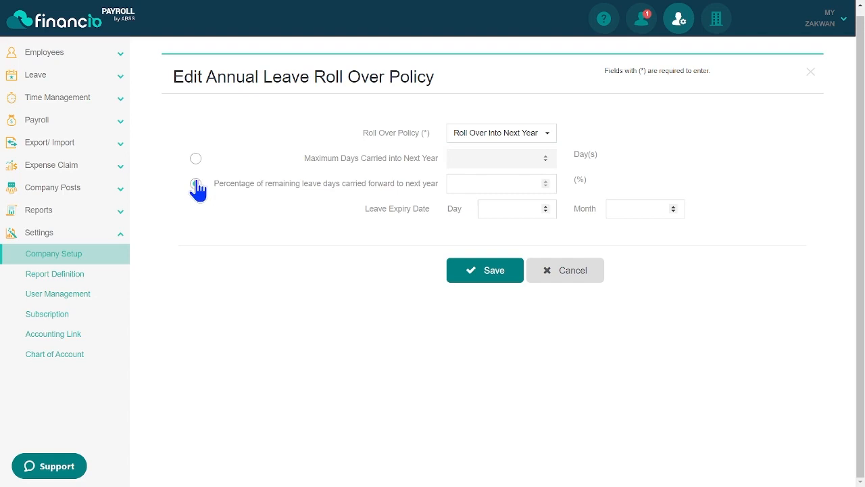
pyautogui.click(196, 159)
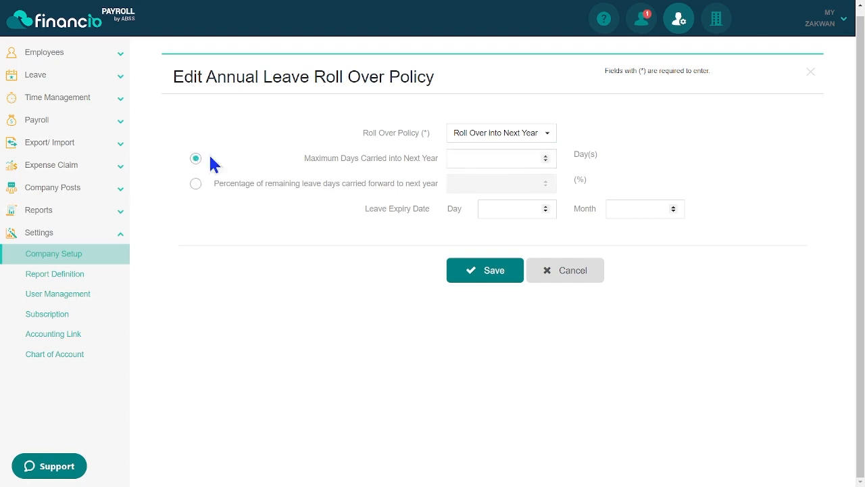
pyautogui.write('3')
pyautogui.write('1')
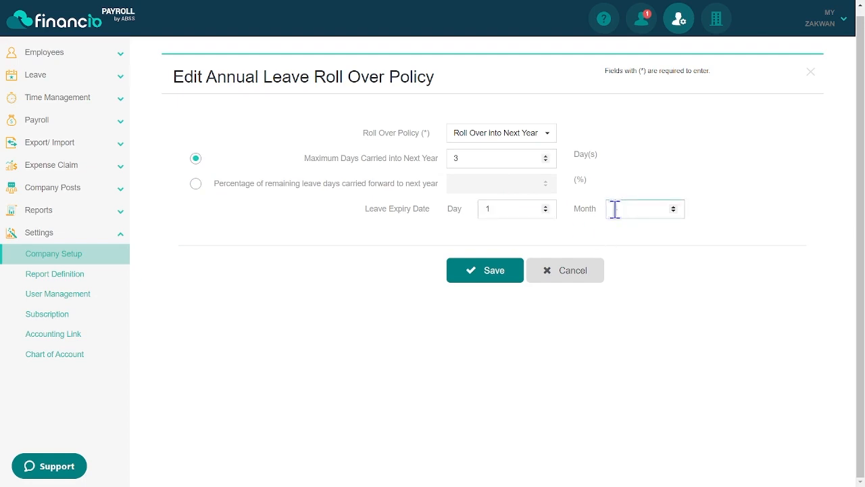
pyautogui.write('4')
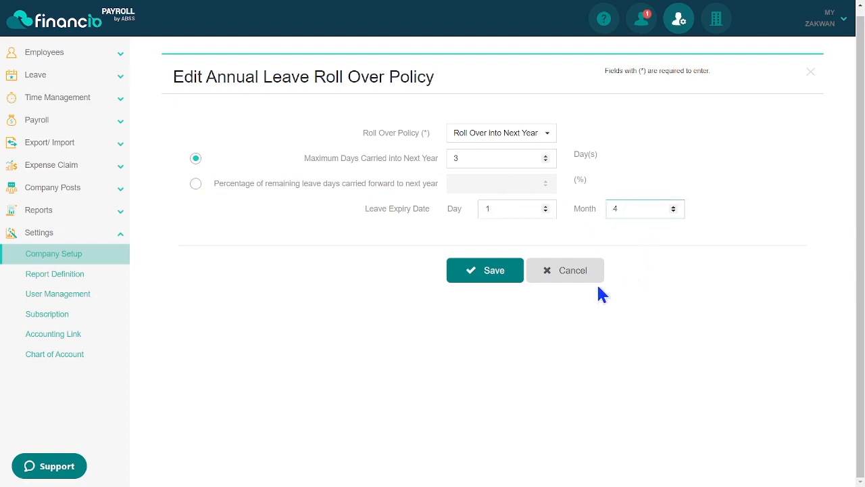
pyautogui.click(484, 270)
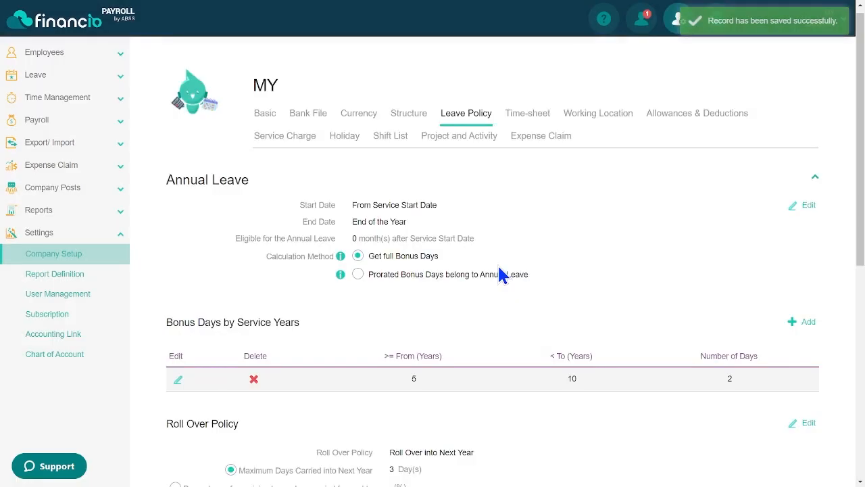
pyautogui.moveTo(527, 122)
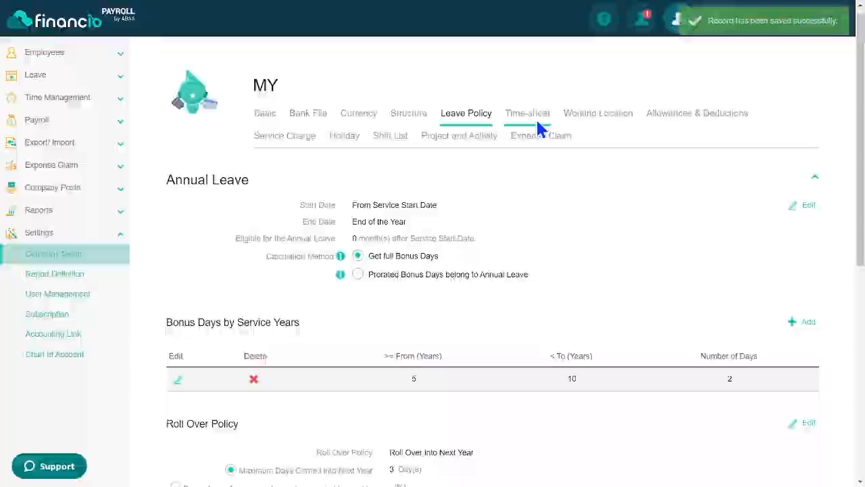
# Create a time-sheet policy named 'New policy' in Shift Scheduling mode with no default shift and save it
pyautogui.click(527, 113)
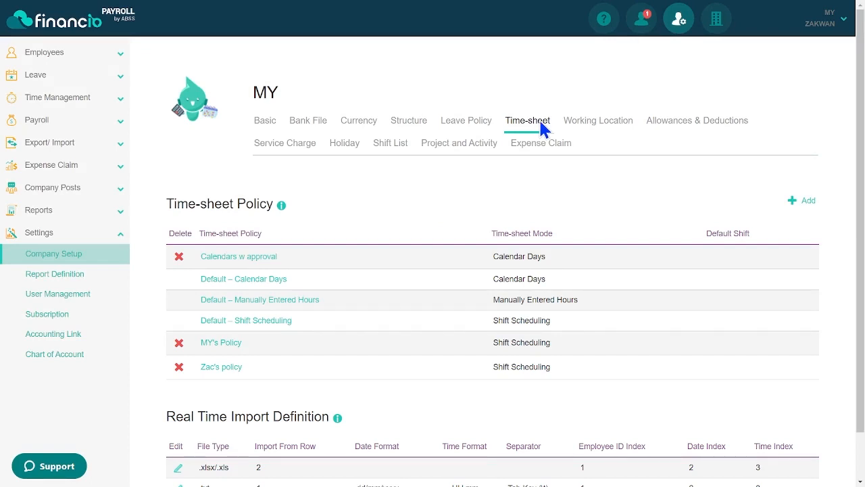
pyautogui.click(806, 200)
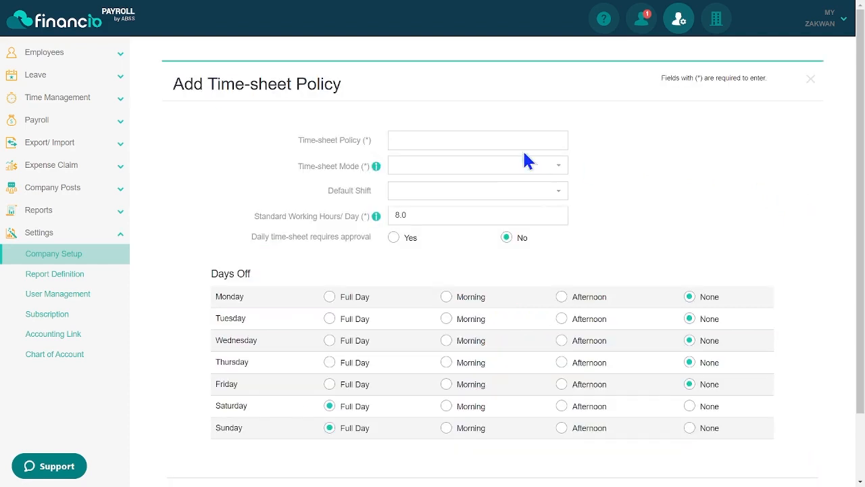
pyautogui.click(479, 139)
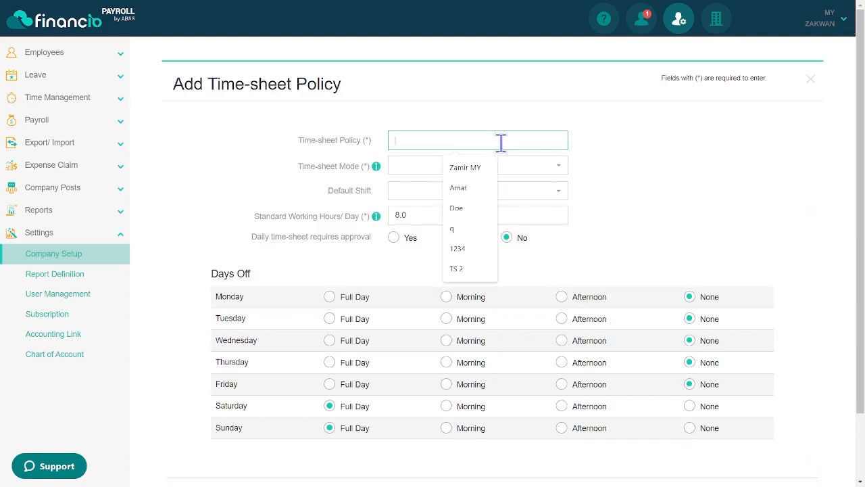
pyautogui.write('New policy')
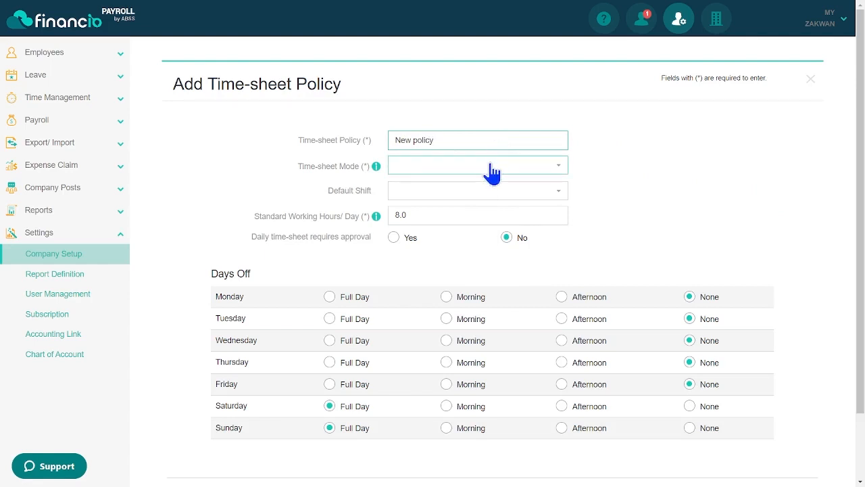
pyautogui.click(478, 165)
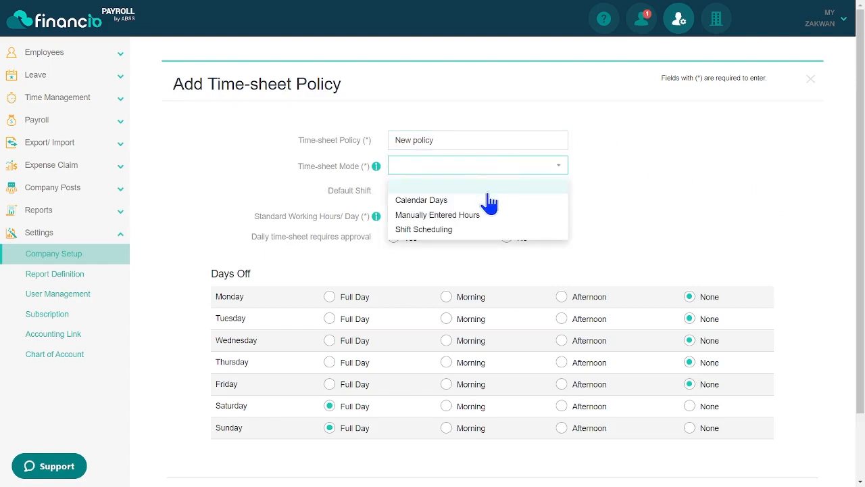
pyautogui.moveTo(486, 232)
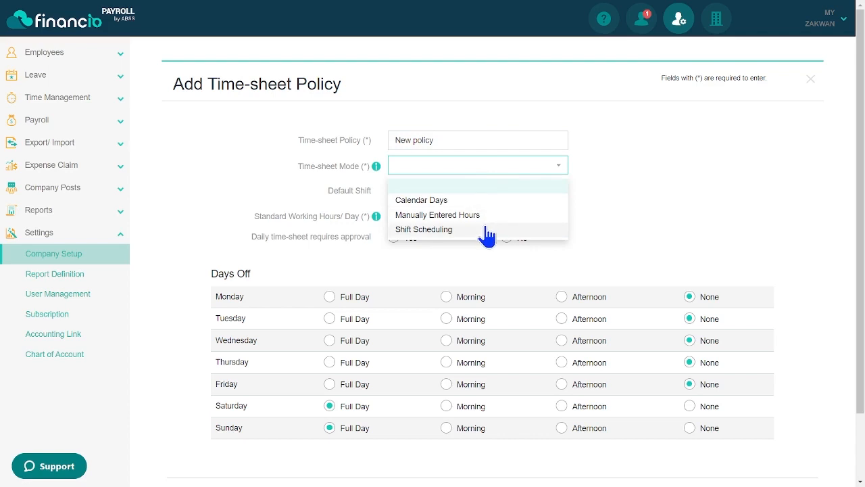
pyautogui.click(425, 229)
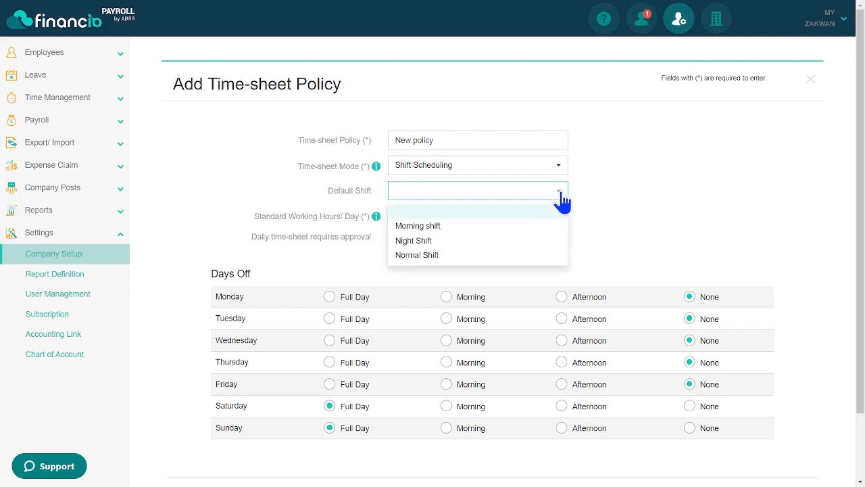
pyautogui.moveTo(561, 235)
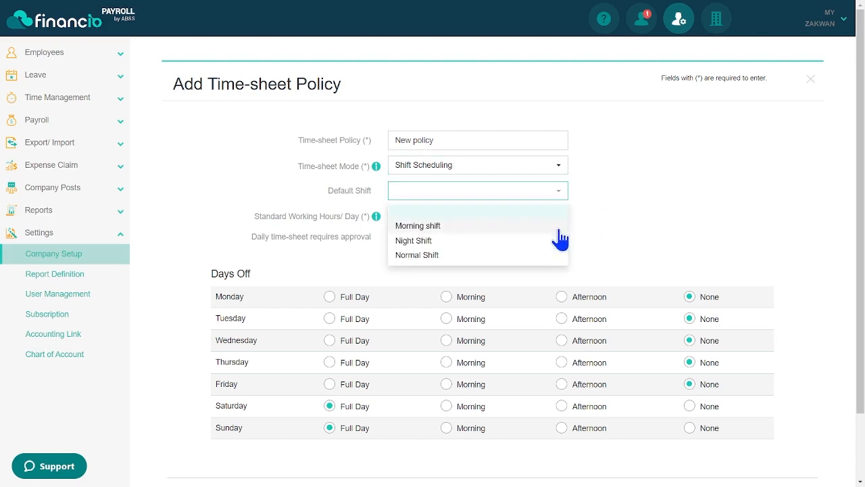
pyautogui.moveTo(649, 209)
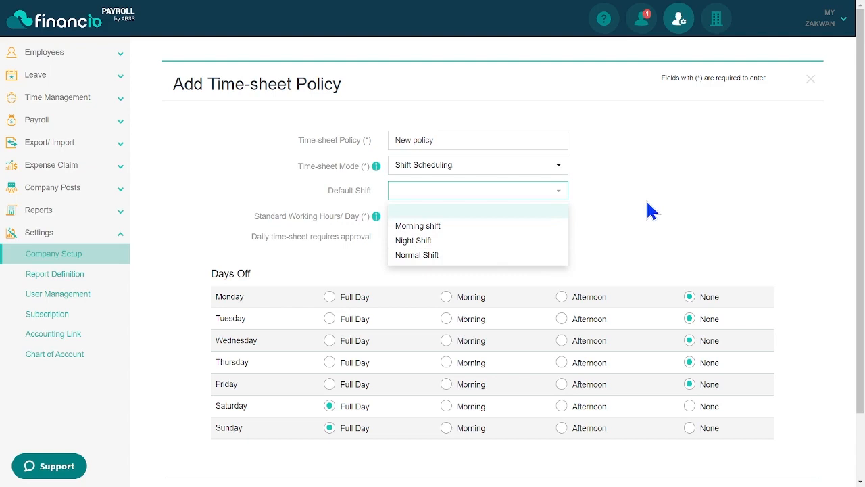
pyautogui.click(649, 209)
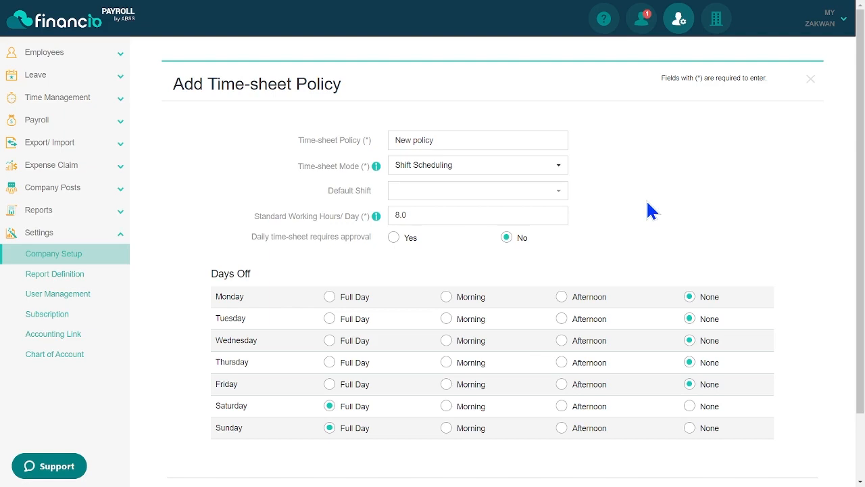
pyautogui.scroll(-3)
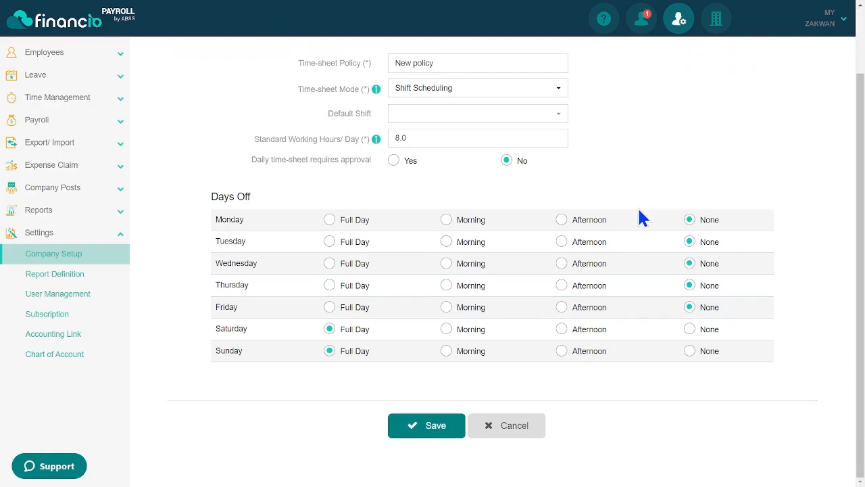
pyautogui.click(426, 424)
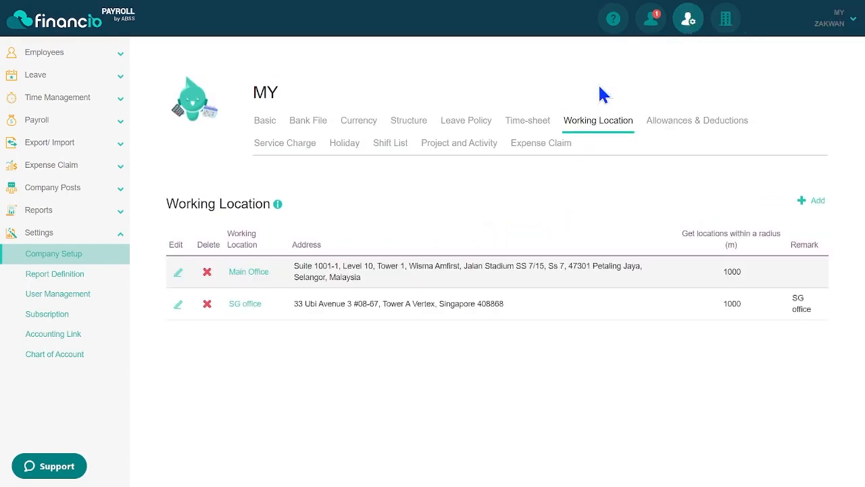
pyautogui.moveTo(633, 173)
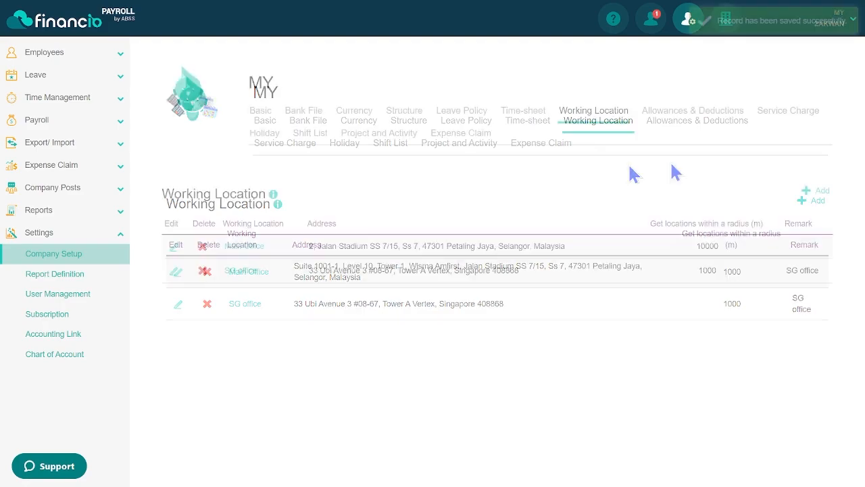
# Switch from Working Location to the Allowances & Deductions list
pyautogui.click(692, 110)
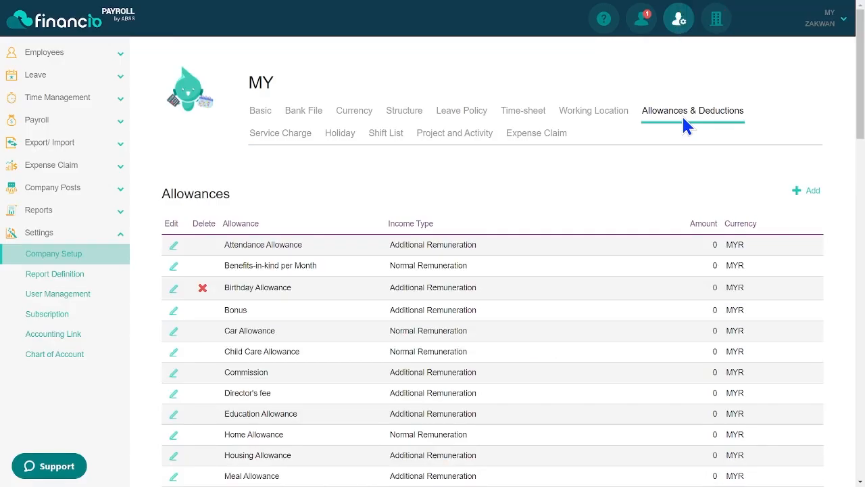
pyautogui.moveTo(674, 137)
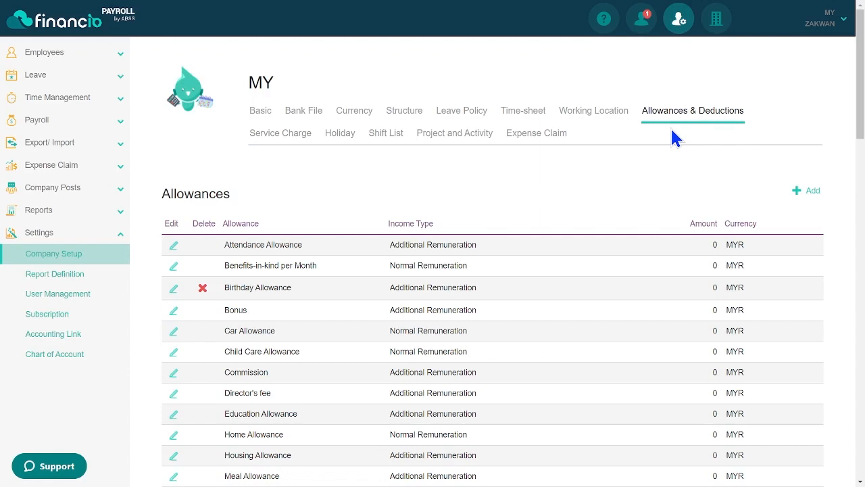
pyautogui.moveTo(665, 167)
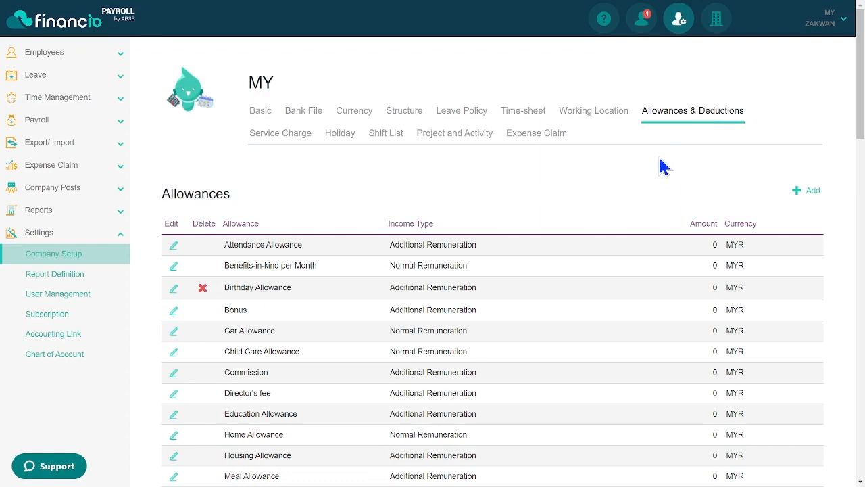
pyautogui.moveTo(799, 196)
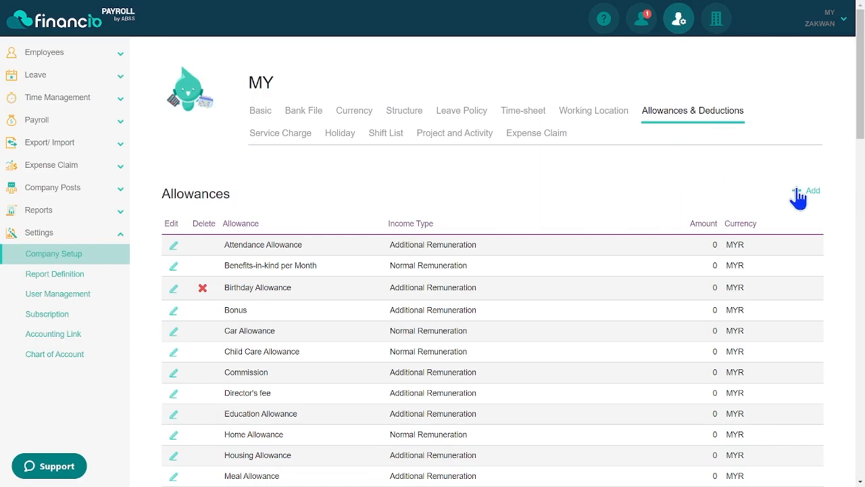
# Create 'New Allowance' with income type Additional Remuneration, calculated by Fixed Amount, and save it
pyautogui.click(812, 190)
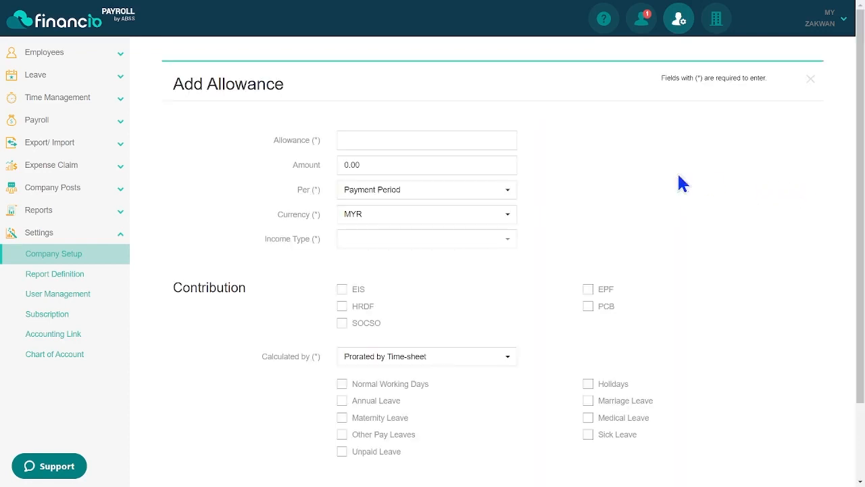
pyautogui.click(427, 139)
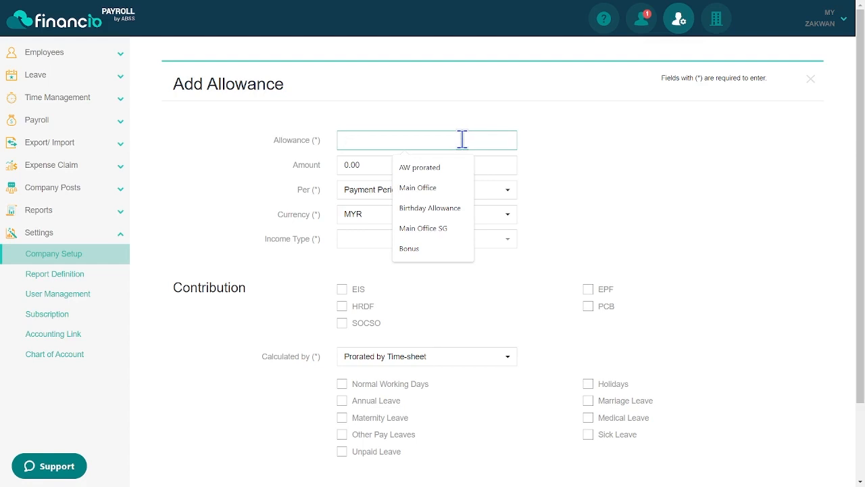
pyautogui.write('New')
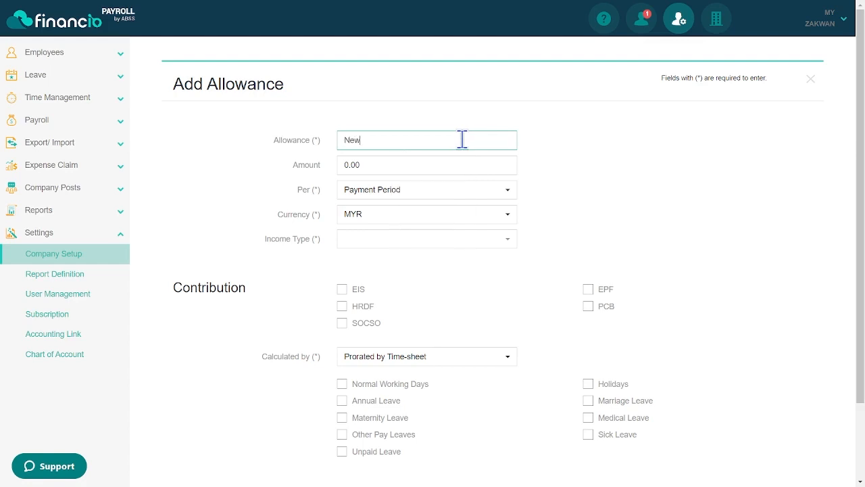
pyautogui.write('AL')
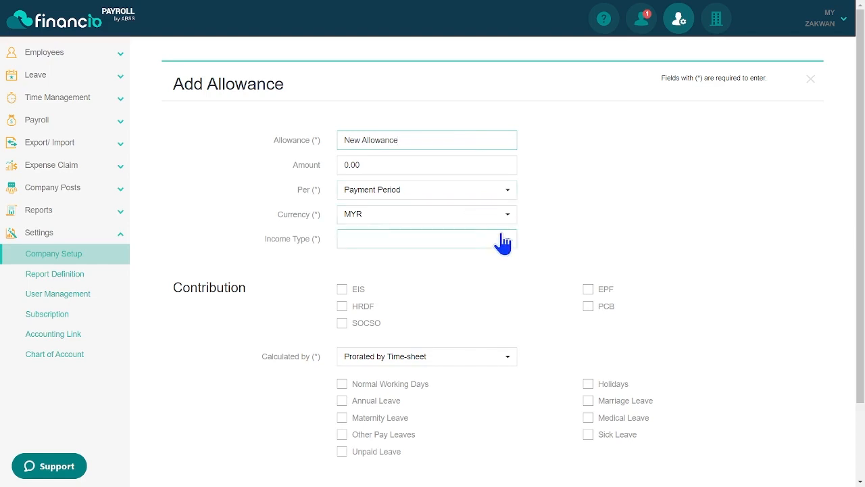
pyautogui.click(427, 238)
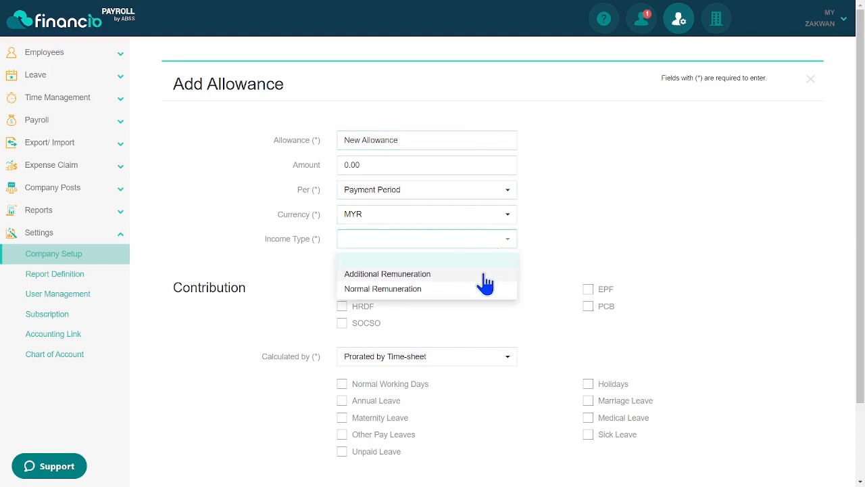
pyautogui.click(387, 273)
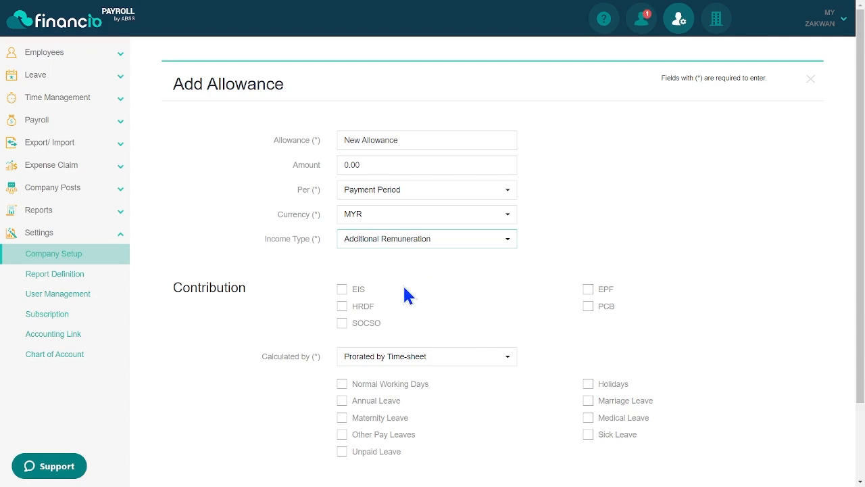
pyautogui.moveTo(419, 319)
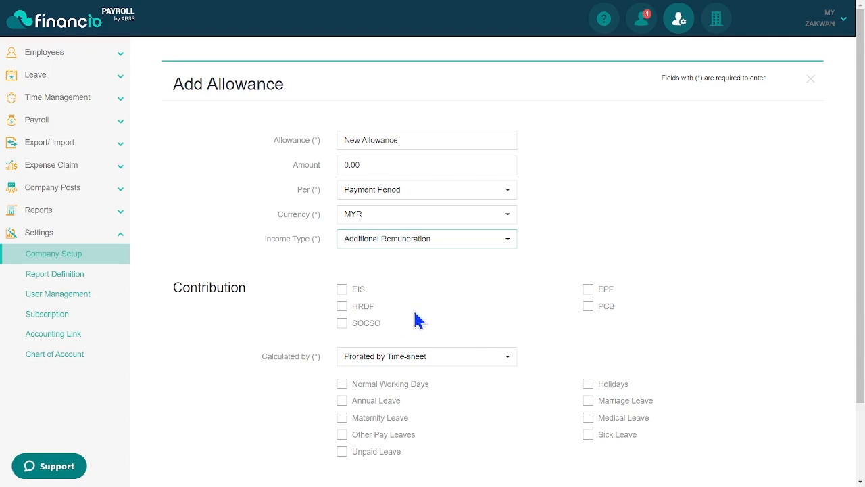
pyautogui.click(427, 357)
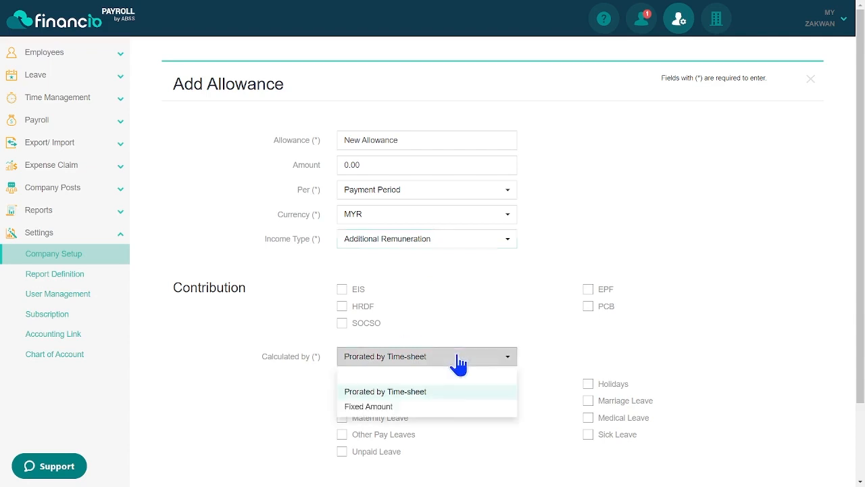
pyautogui.moveTo(440, 409)
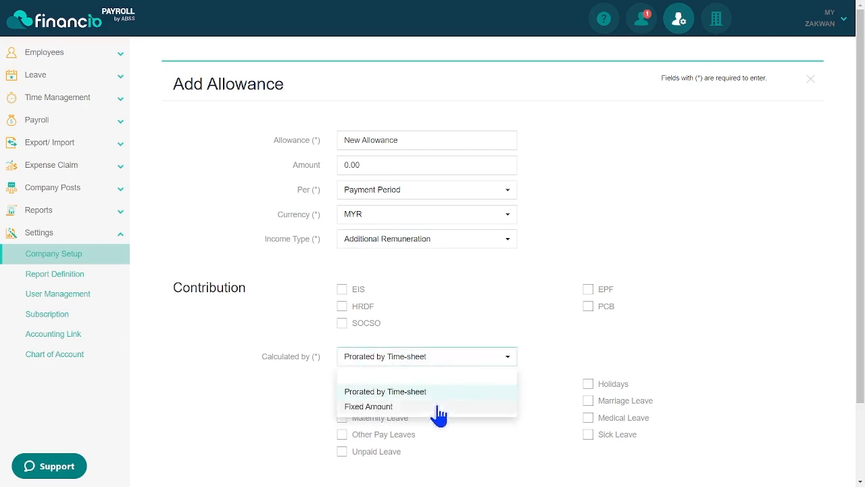
pyautogui.click(368, 406)
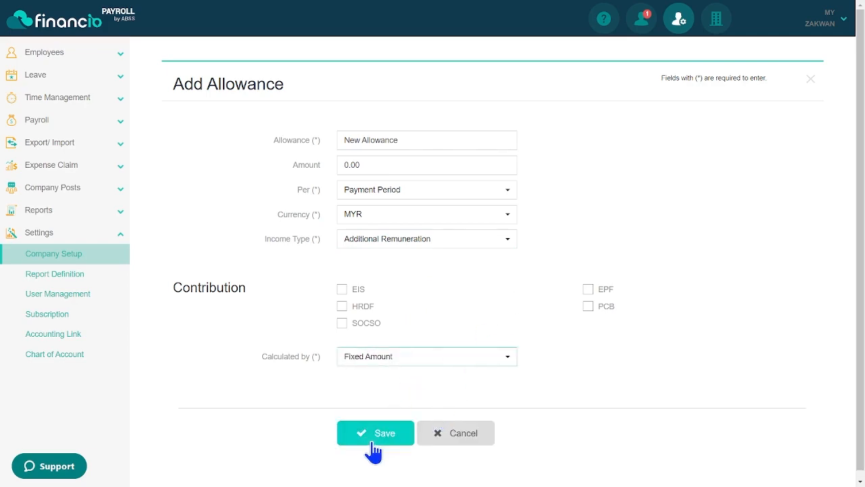
pyautogui.click(376, 432)
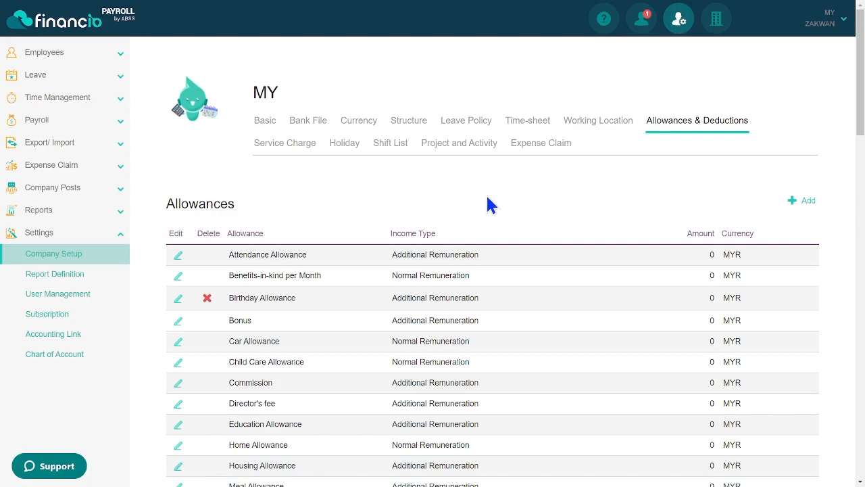
# Review Service Charge, Holiday and Shift List in turn, ending on Project and Activity
pyautogui.click(283, 144)
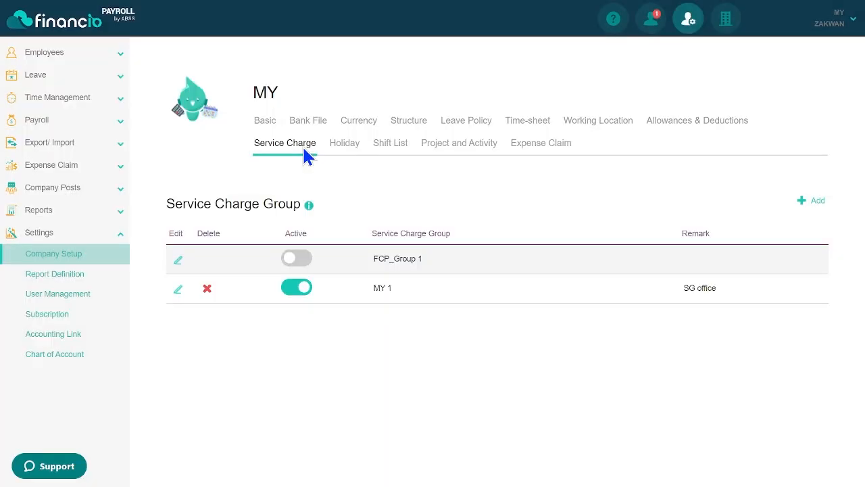
pyautogui.moveTo(365, 192)
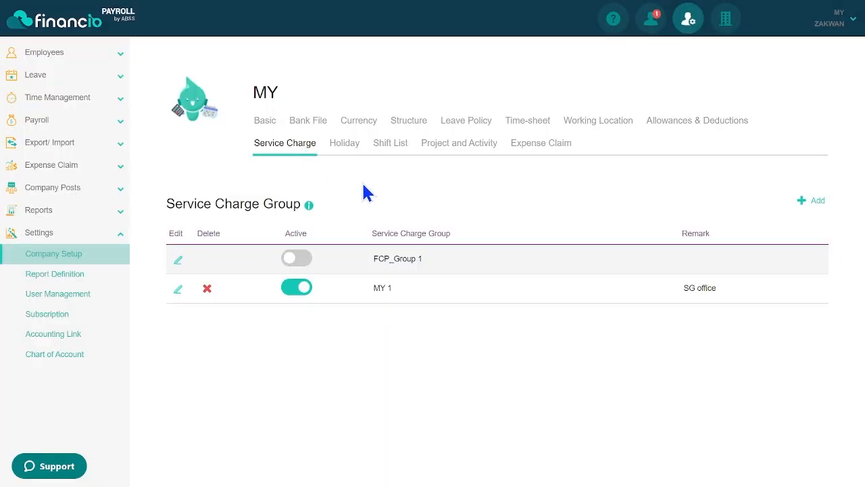
pyautogui.moveTo(737, 203)
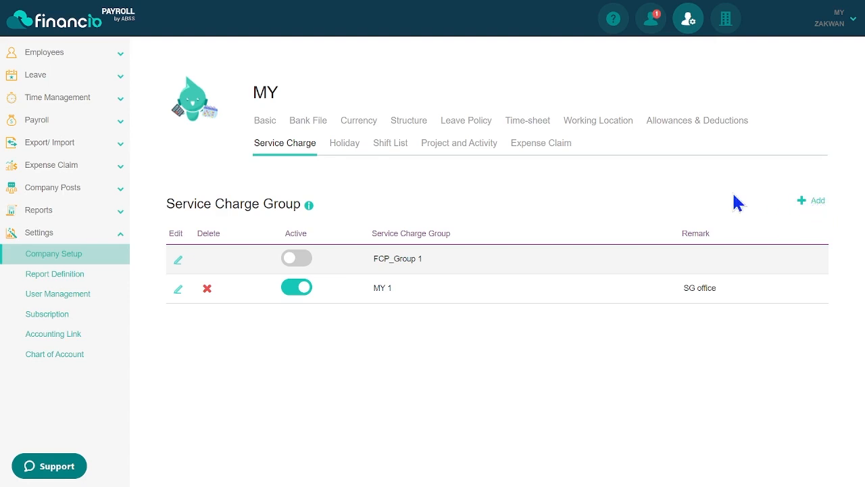
pyautogui.moveTo(344, 143)
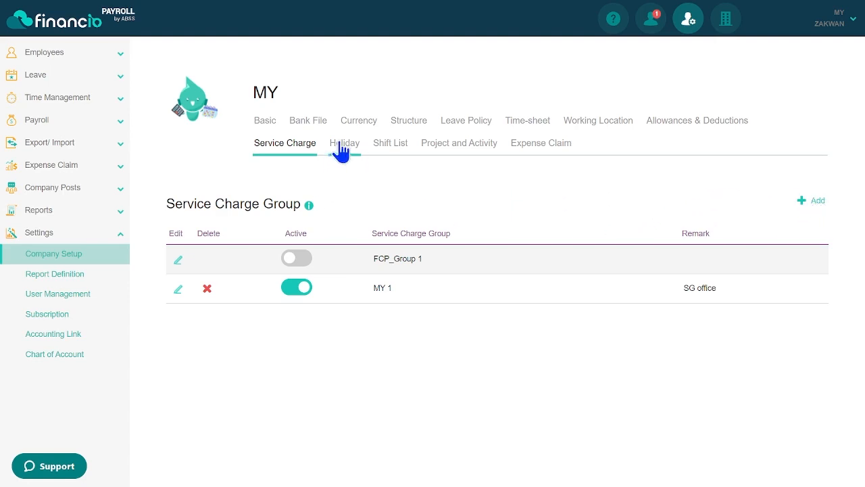
pyautogui.click(345, 143)
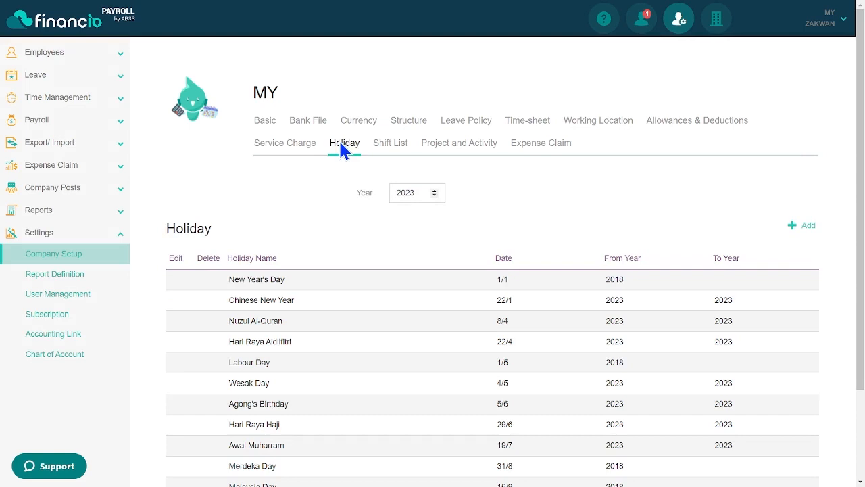
pyautogui.moveTo(398, 154)
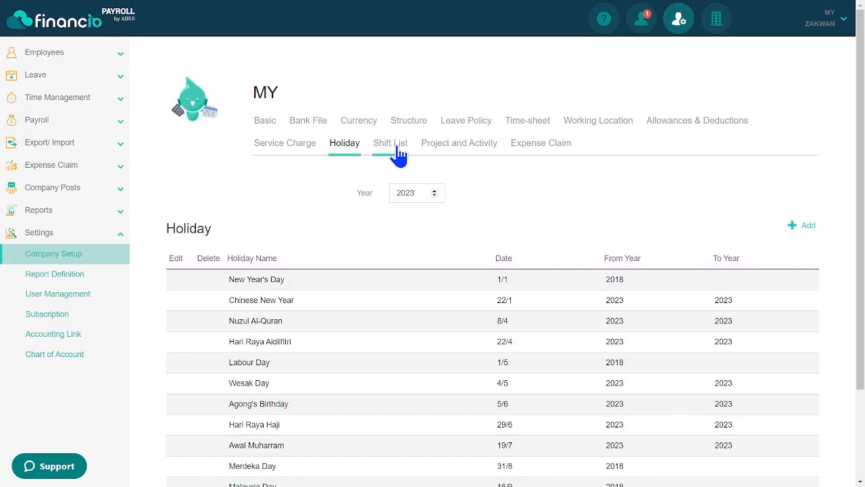
pyautogui.click(389, 143)
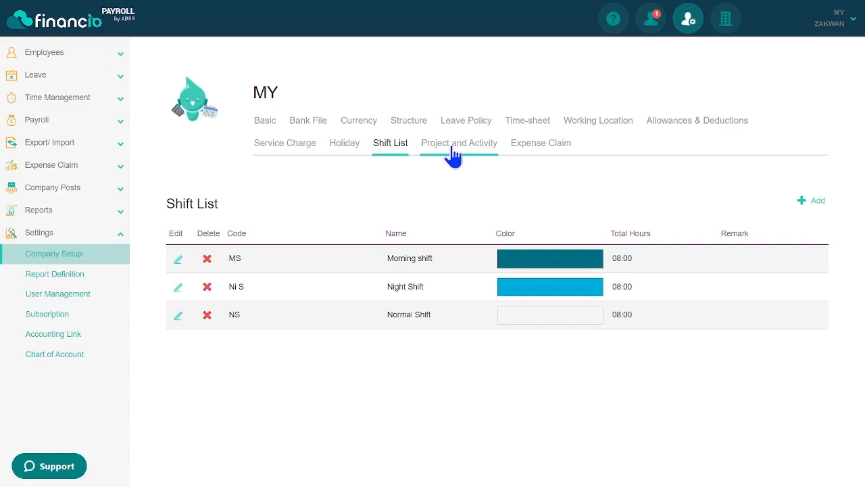
pyautogui.click(459, 143)
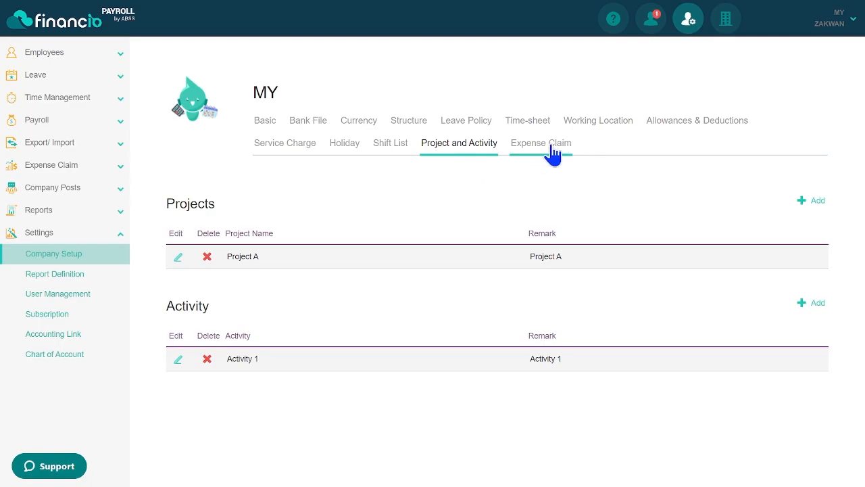
# In Expense Claim settings, re-save the Mileage claim type and the Toll expense type unchanged
pyautogui.click(540, 143)
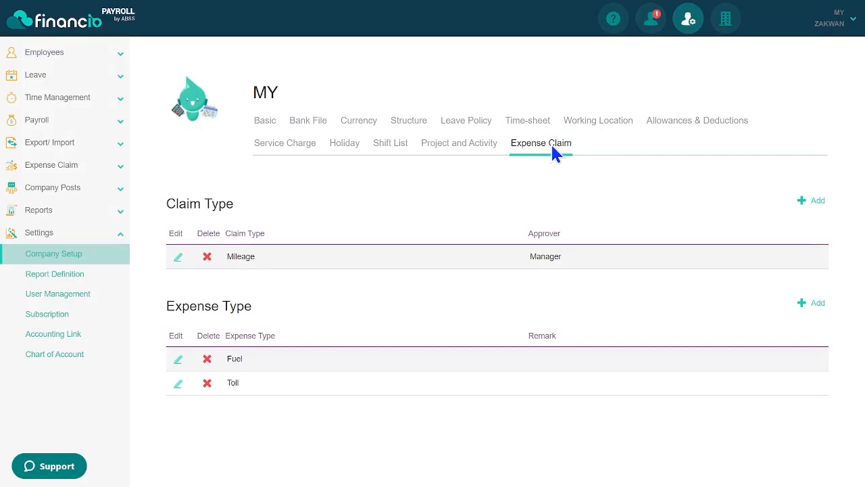
pyautogui.moveTo(817, 219)
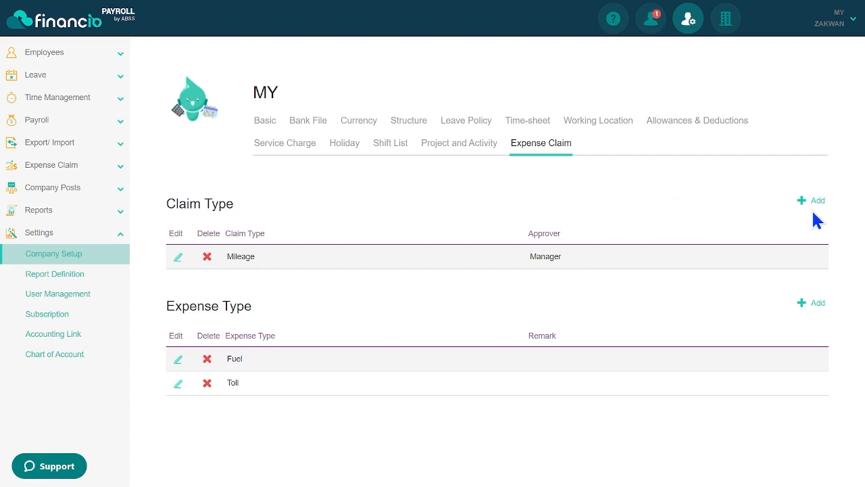
pyautogui.click(178, 257)
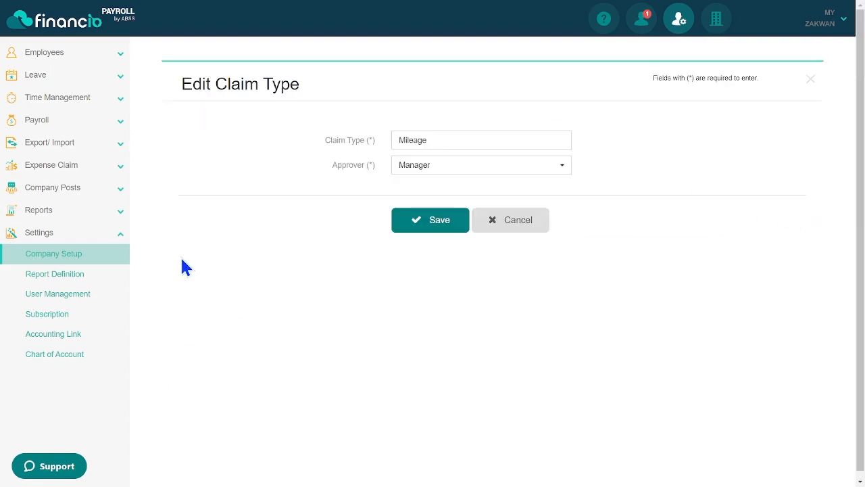
pyautogui.moveTo(430, 219)
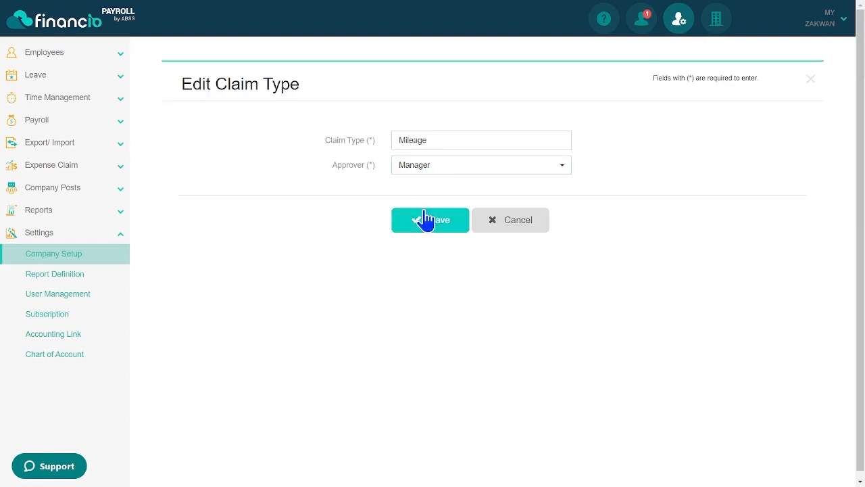
pyautogui.click(429, 219)
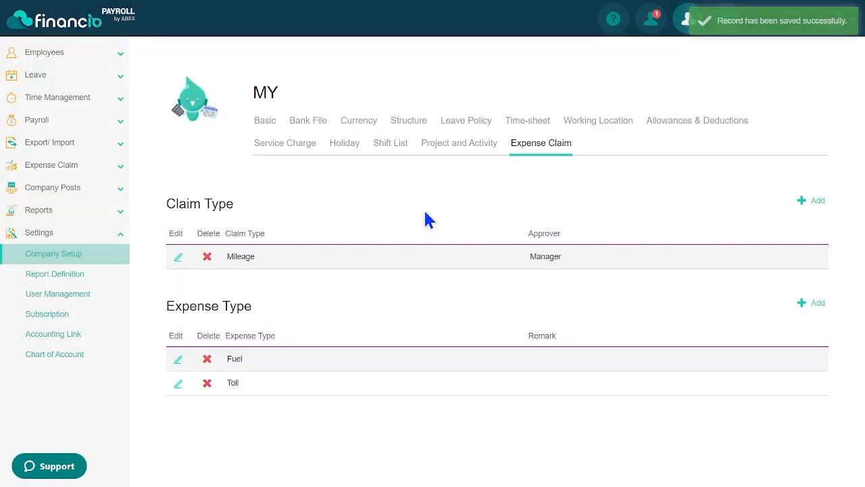
pyautogui.moveTo(566, 322)
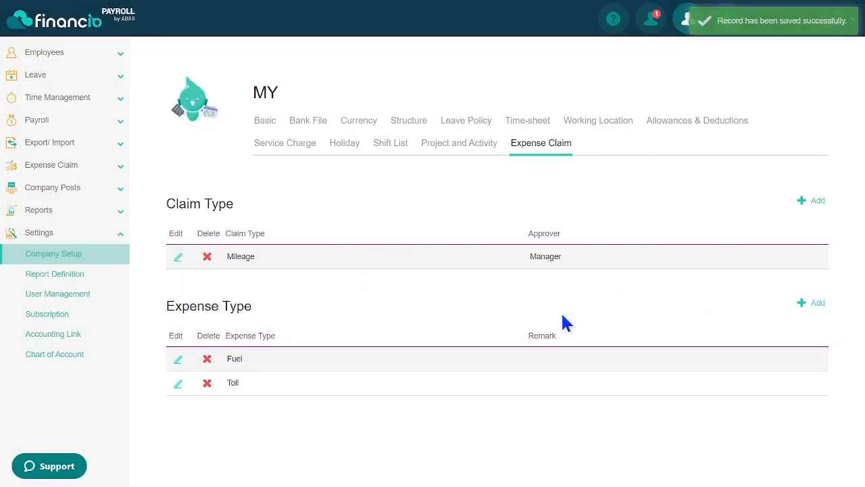
pyautogui.click(178, 384)
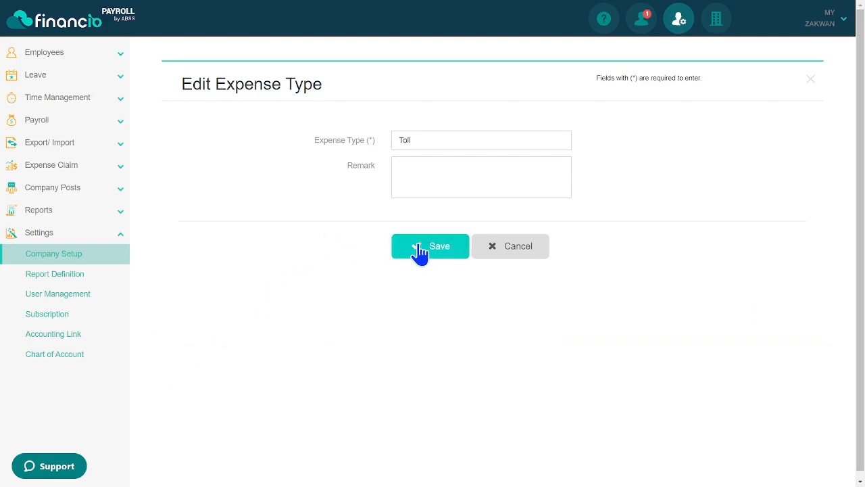
pyautogui.click(430, 246)
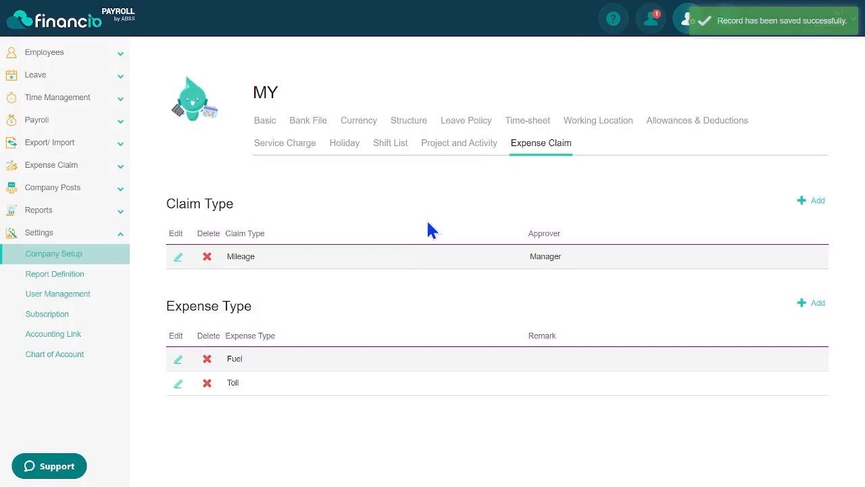